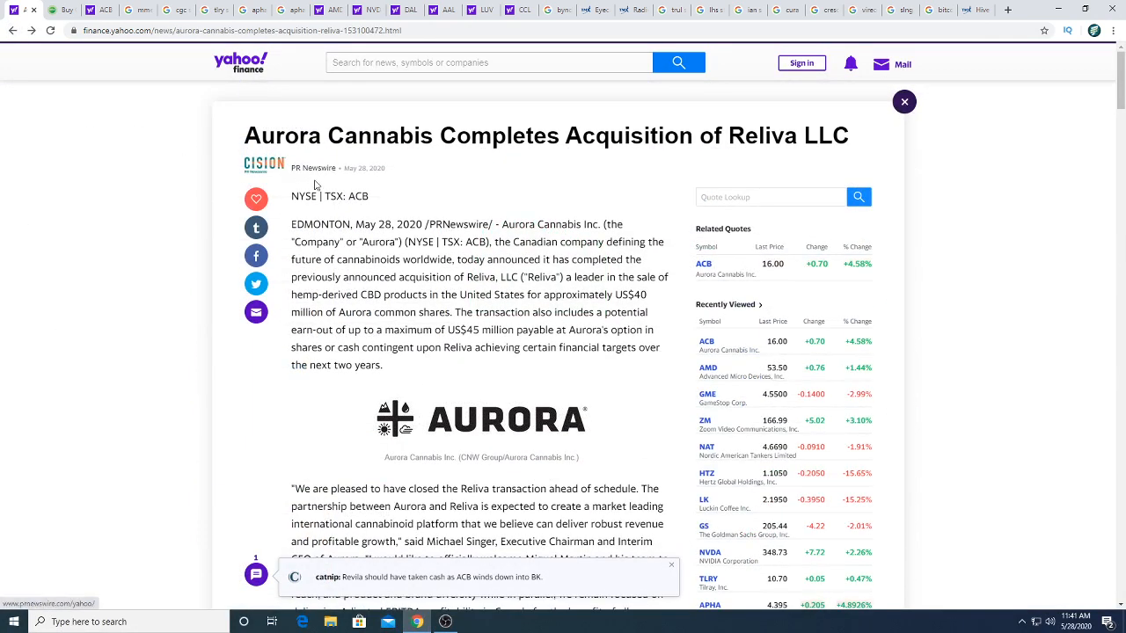
mouse_move(373, 238)
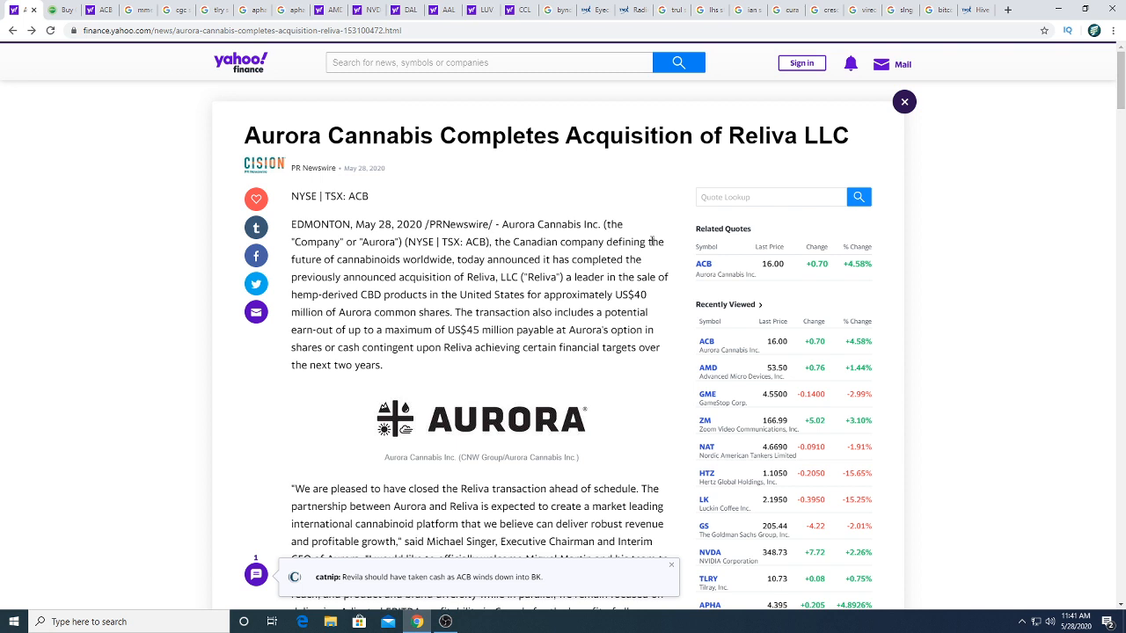
Step: Highlight the passage about shares or cash contingent and read further into Aurora's quoted remarks
double_click(396, 260)
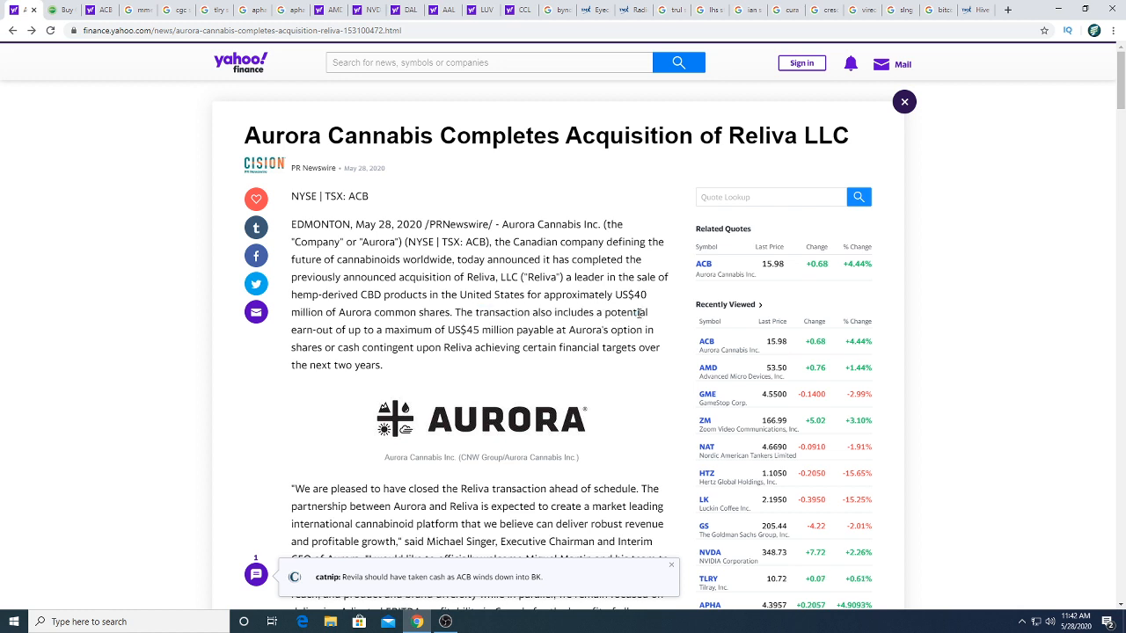
double_click(484, 331)
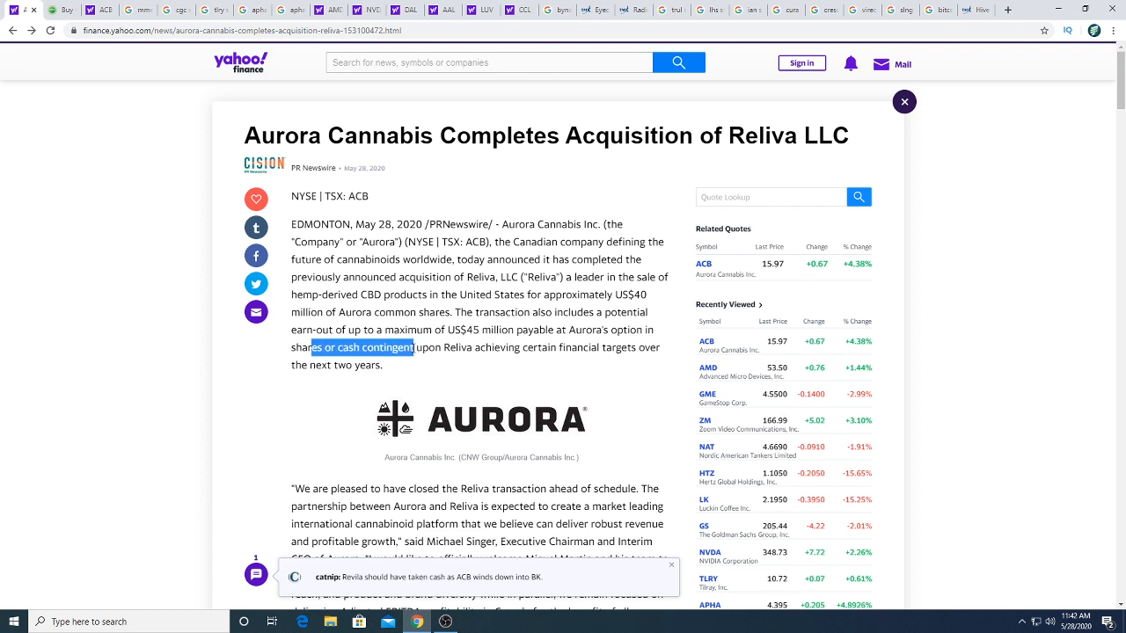
drag(413, 348, 451, 348)
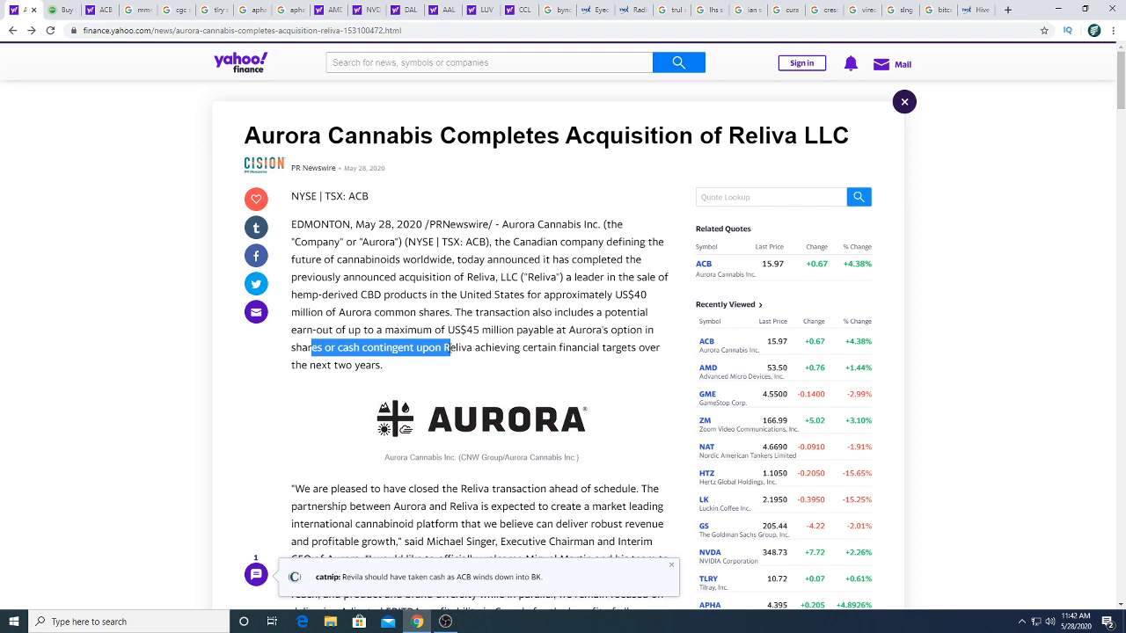
drag(447, 348, 570, 348)
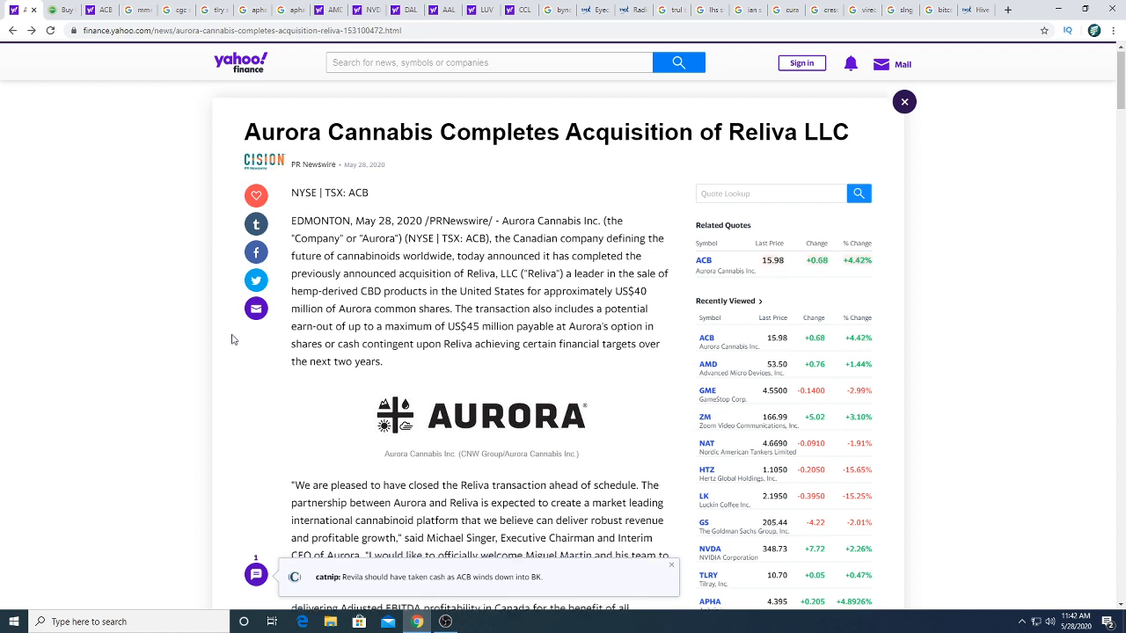
scroll(down, 3)
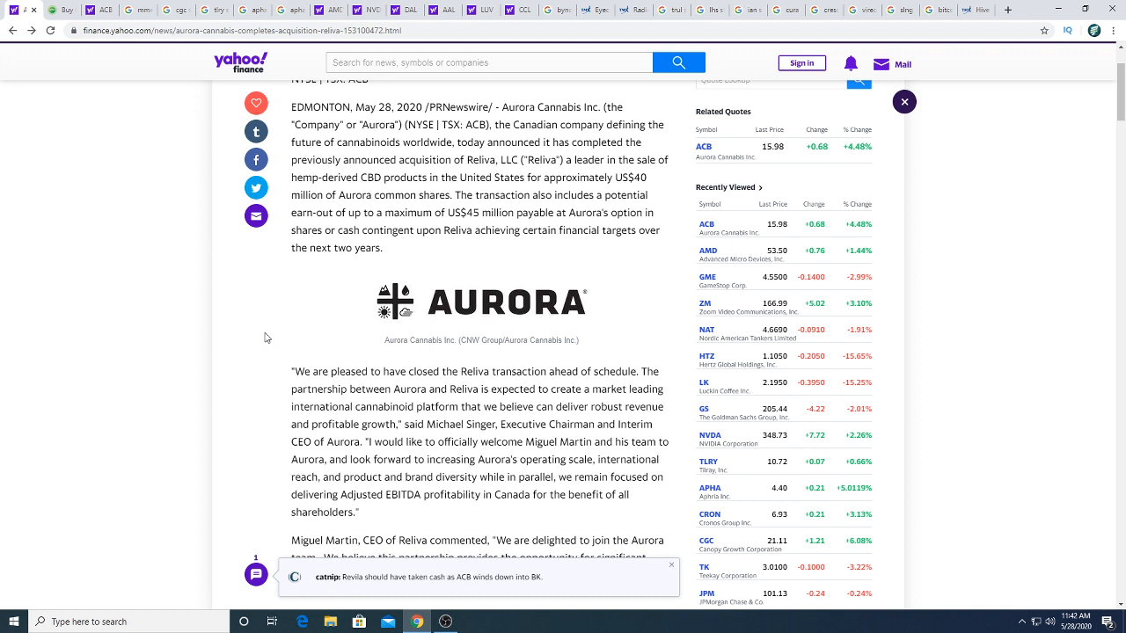
mouse_move(190, 331)
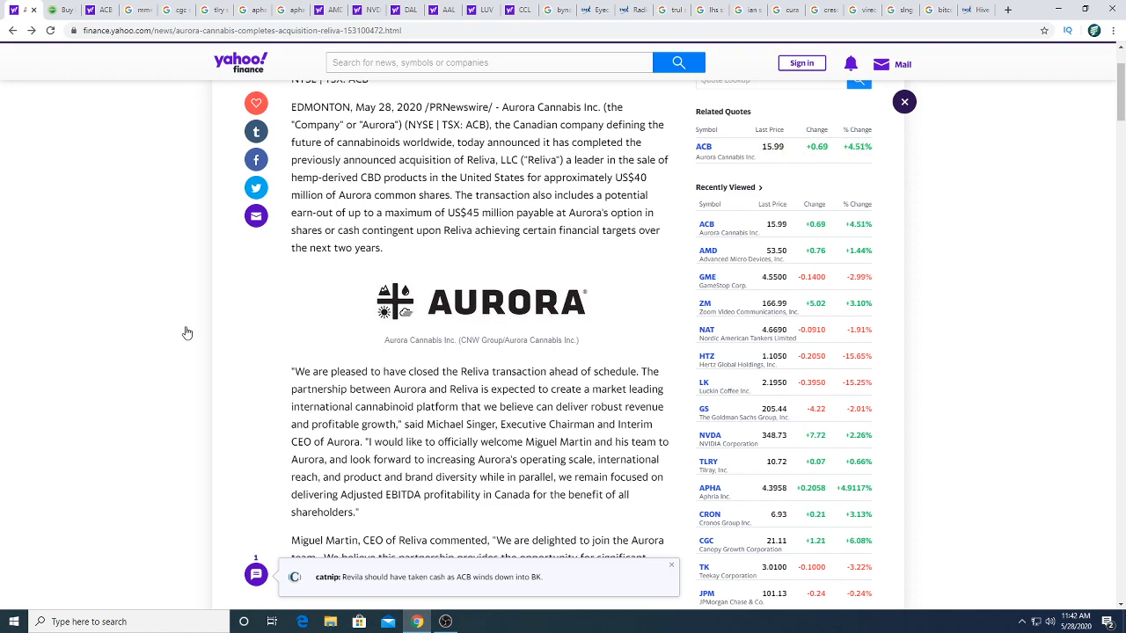
scroll(down, 3)
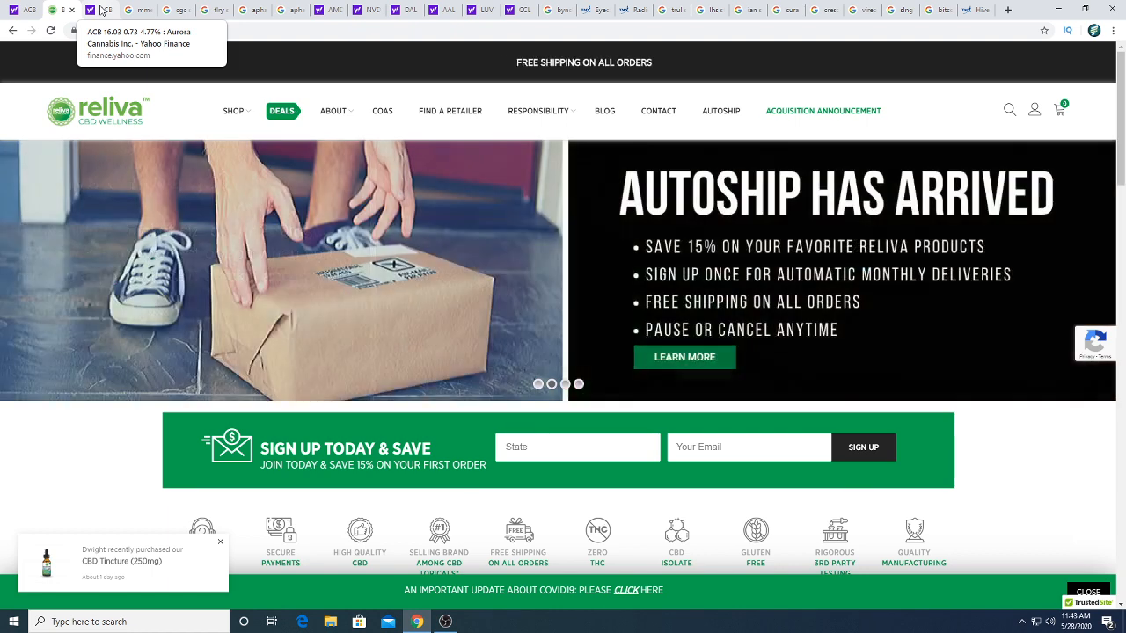
Step: Bring up the Aurora Cannabis (ACB) Yahoo Finance quote, showing 16.03, up 4.77%
click(102, 11)
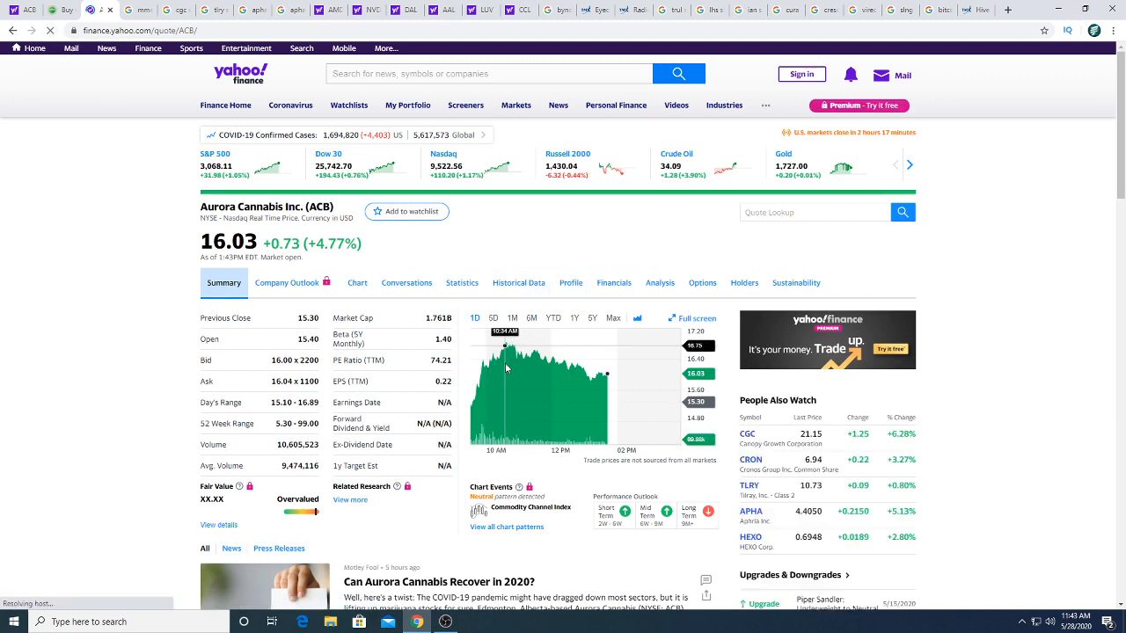
mouse_move(624, 377)
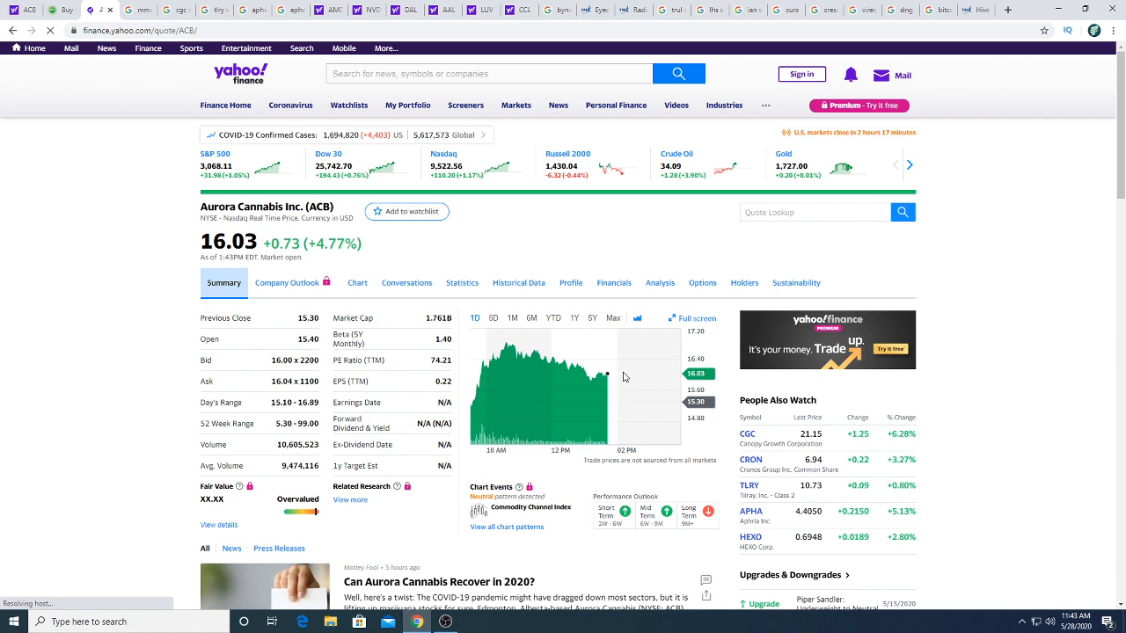
mouse_move(85, 267)
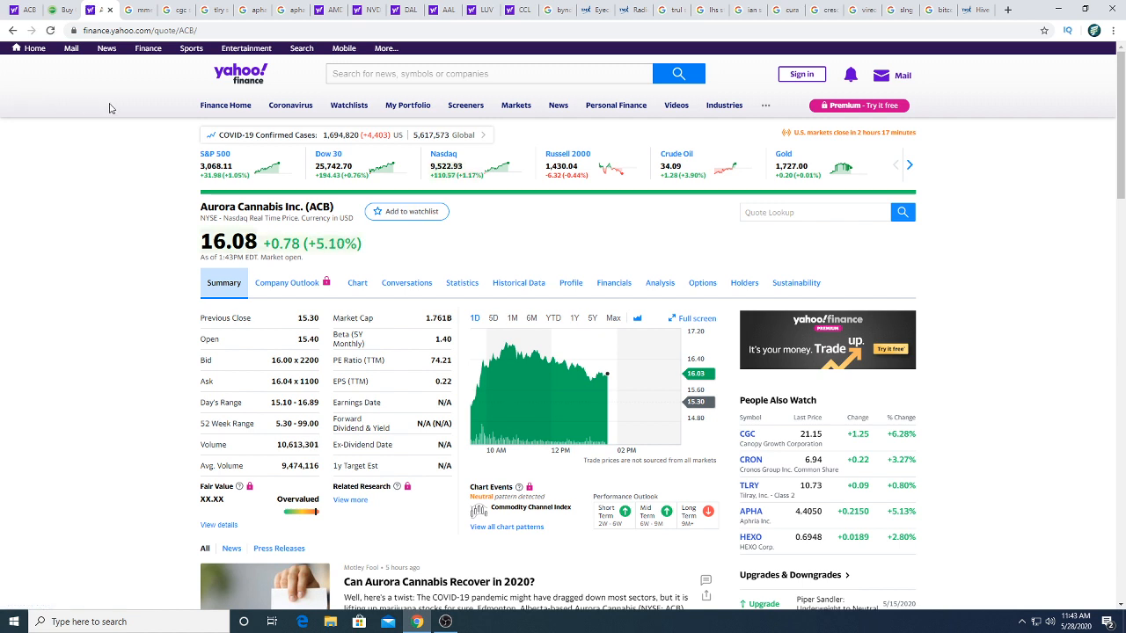
mouse_move(121, 116)
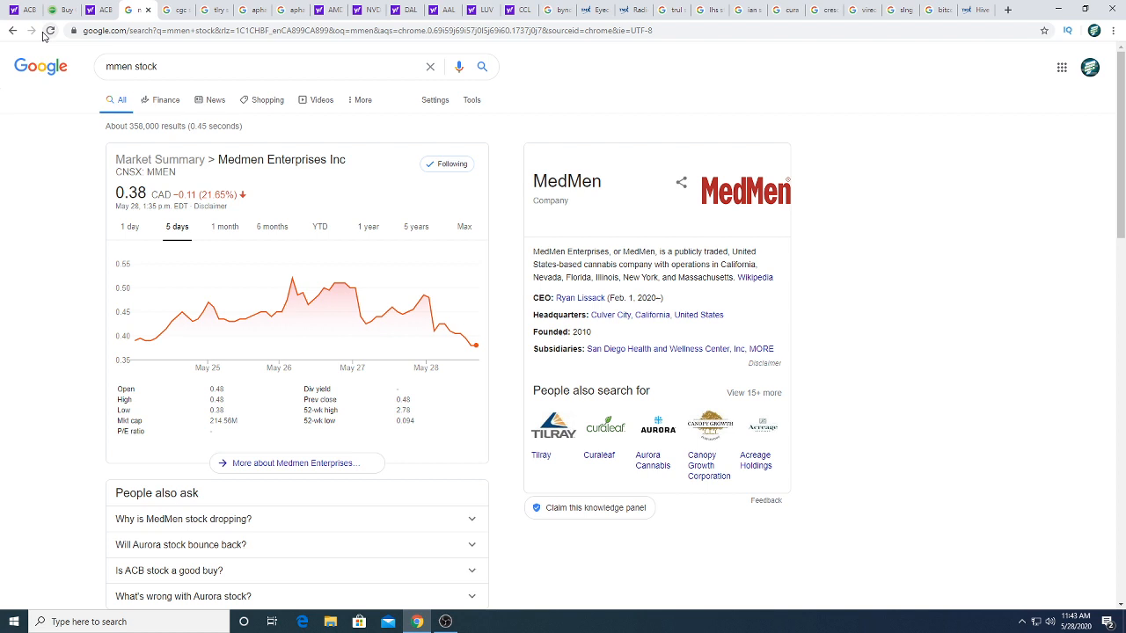
Step: Refresh the MedMen results and switch its price chart to the one-year range at 0.38 CAD
click(130, 225)
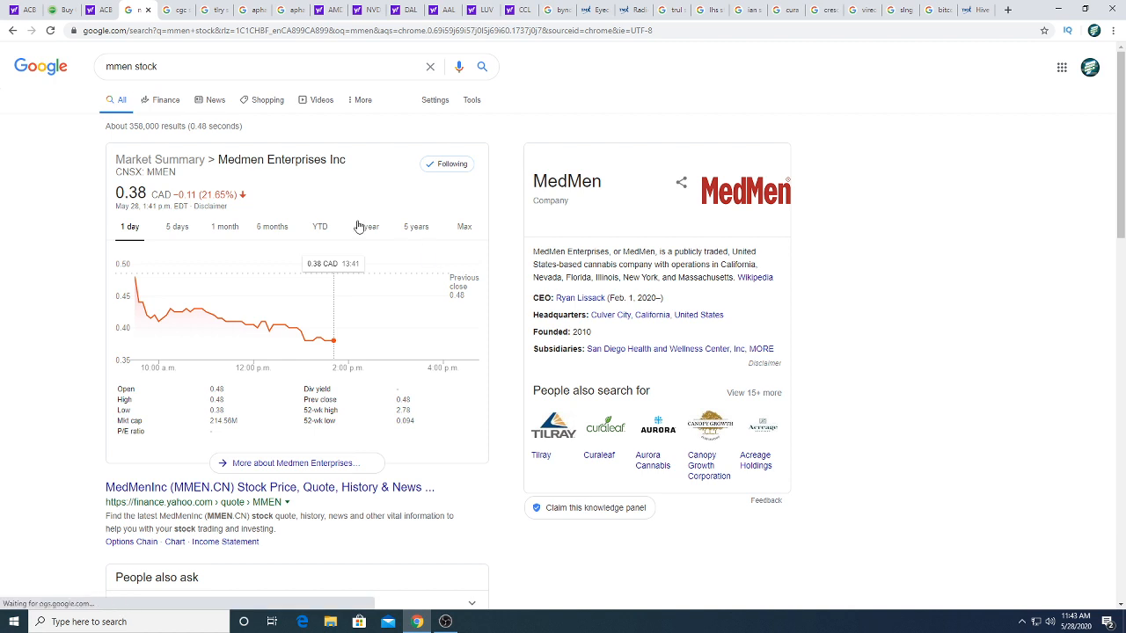
click(368, 225)
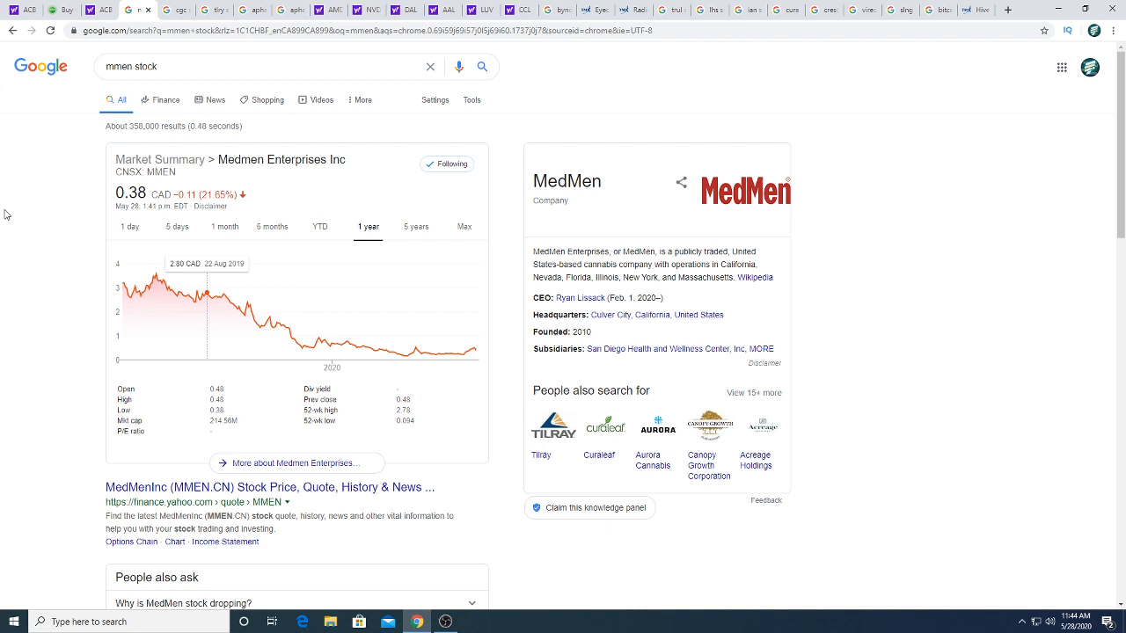
mouse_move(204, 240)
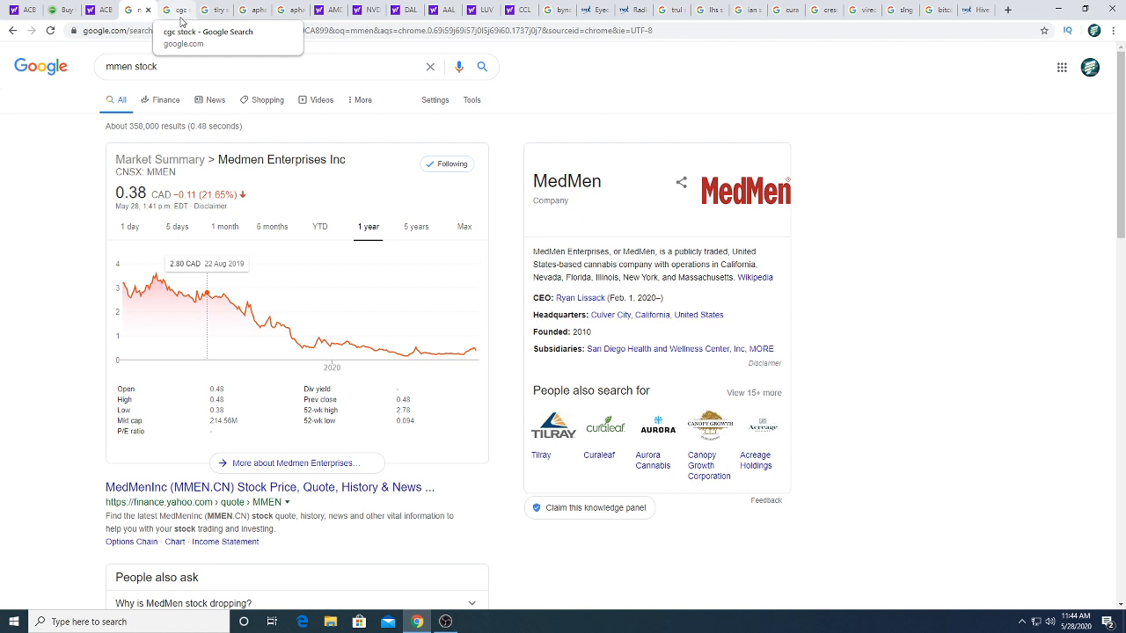
mouse_move(179, 19)
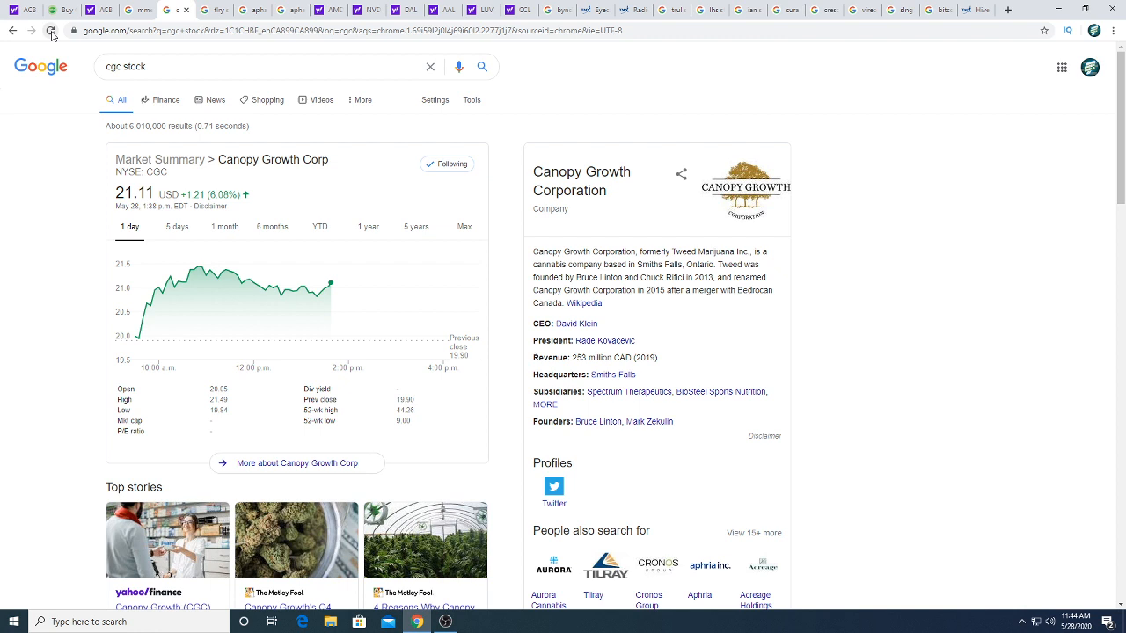
Step: Refresh the Canopy Growth results and open its Yahoo Finance CGC quote at 21.17, up 6.38%
click(51, 30)
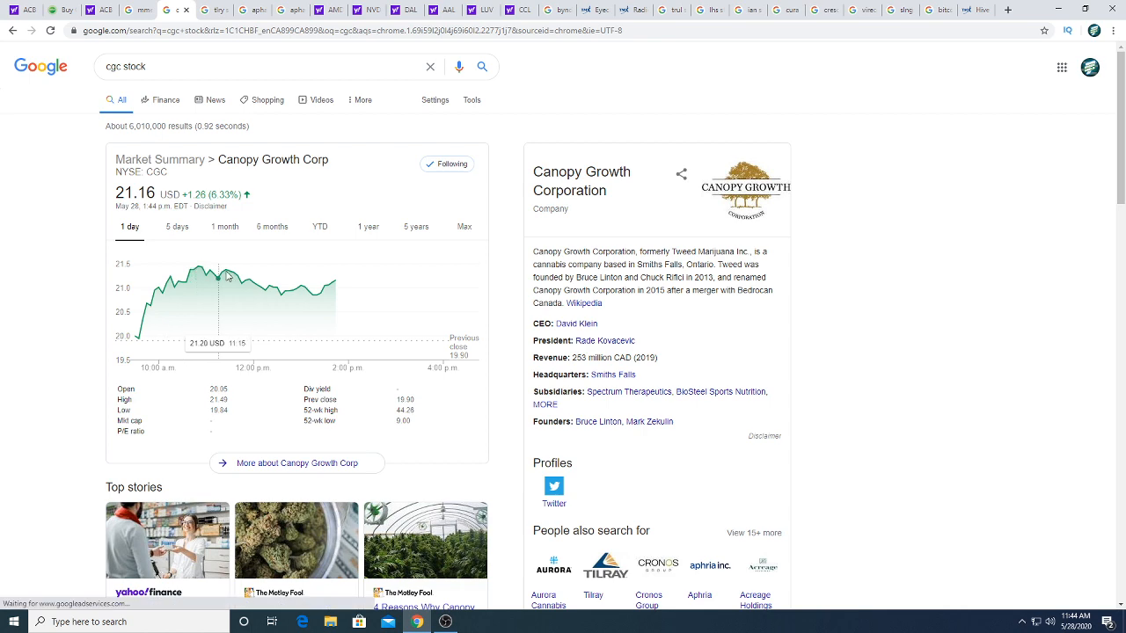
mouse_move(133, 265)
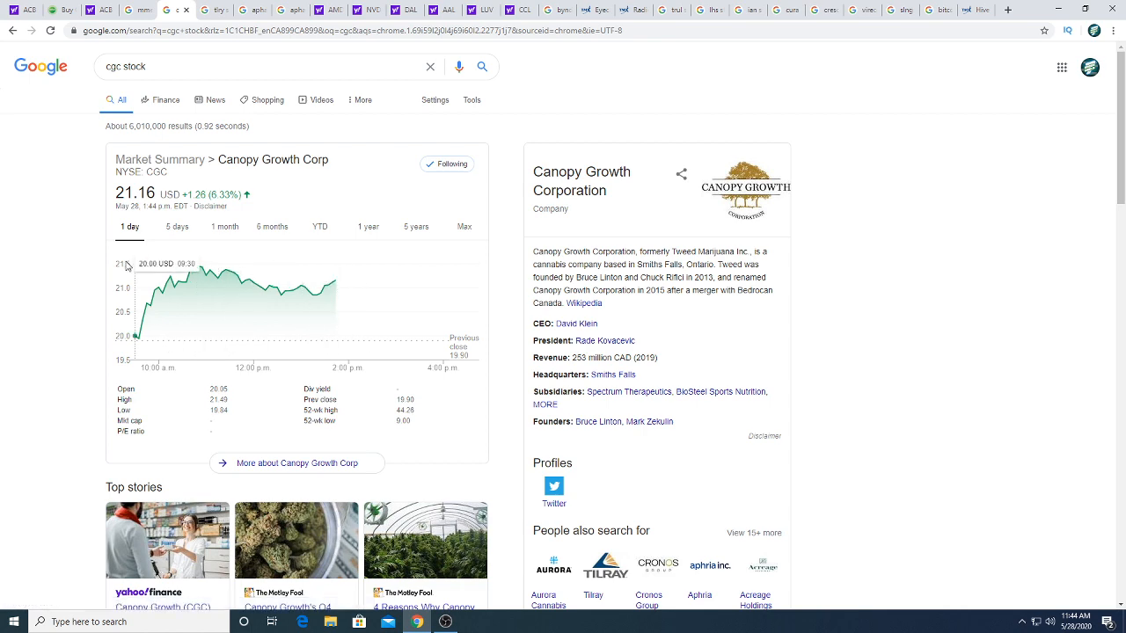
scroll(down, 3)
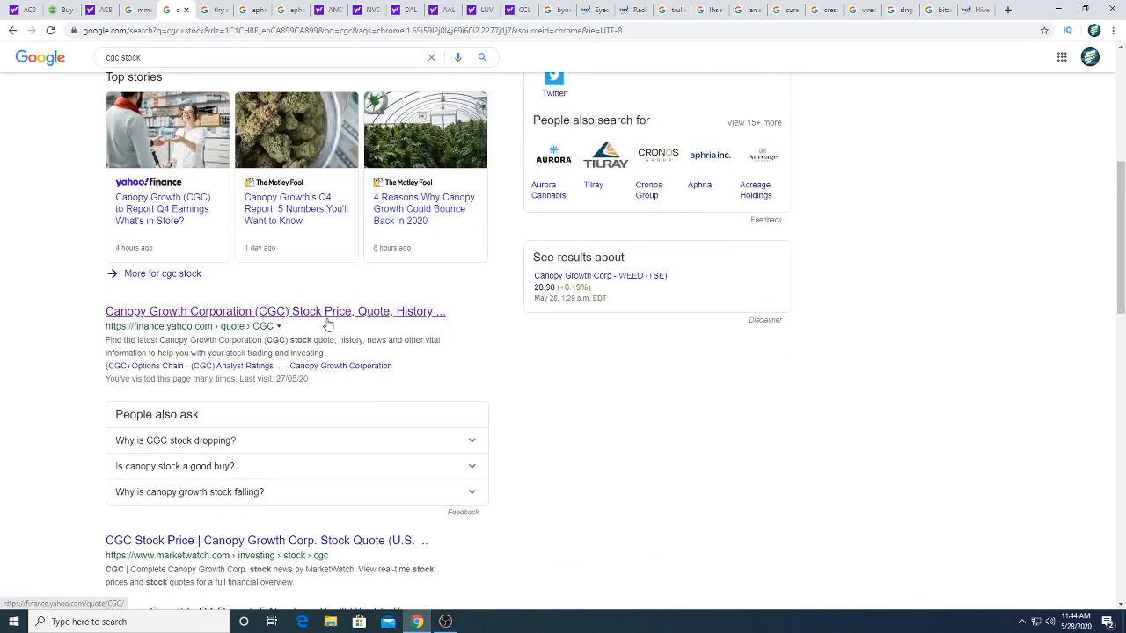
click(274, 312)
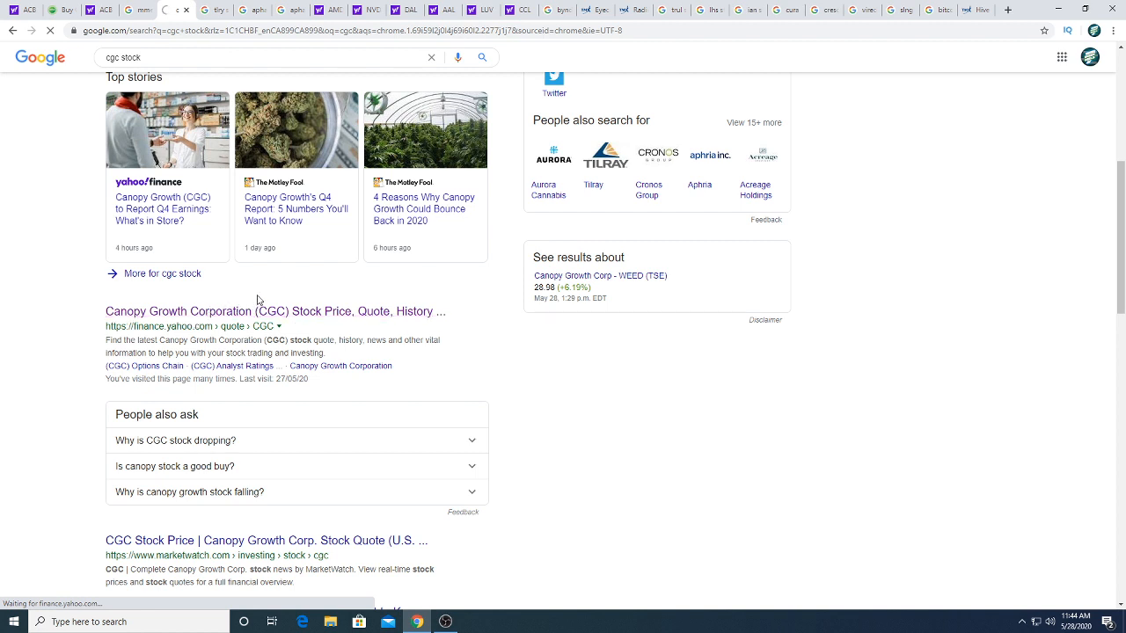
click(274, 311)
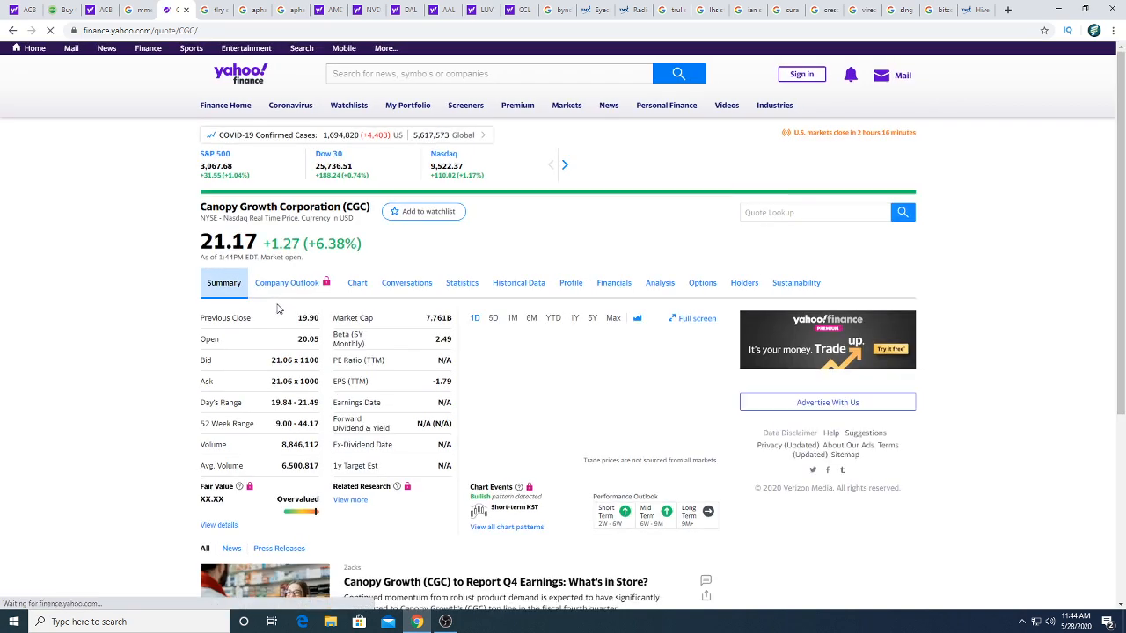
Step: Open CGC's interactive one-year chart with Bollinger Bands and moving average and look it over
click(358, 281)
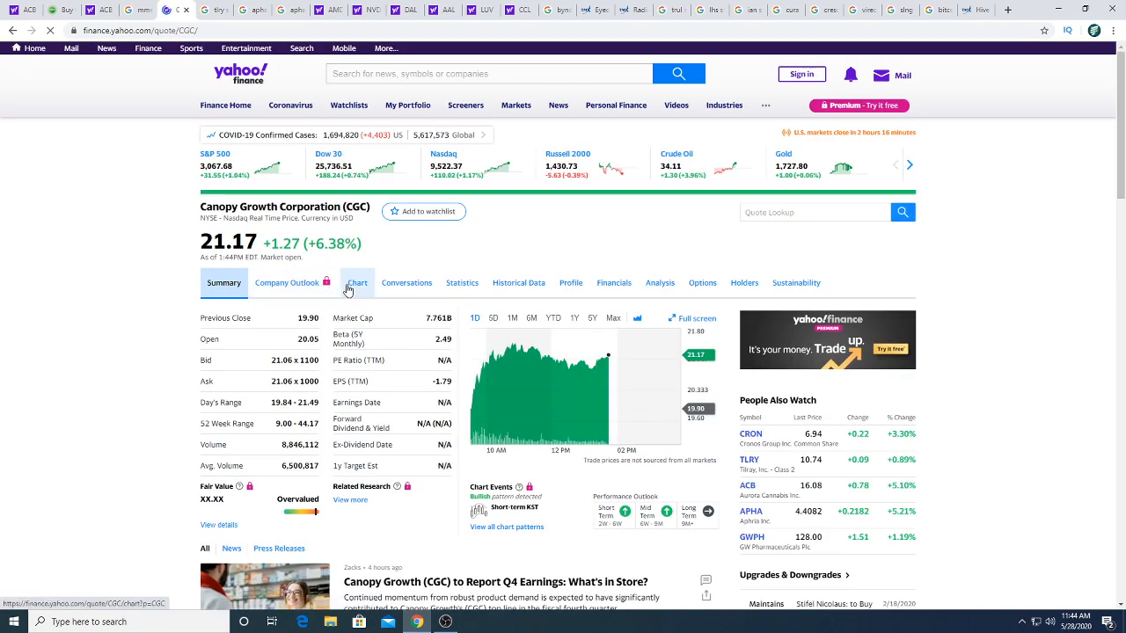
click(357, 281)
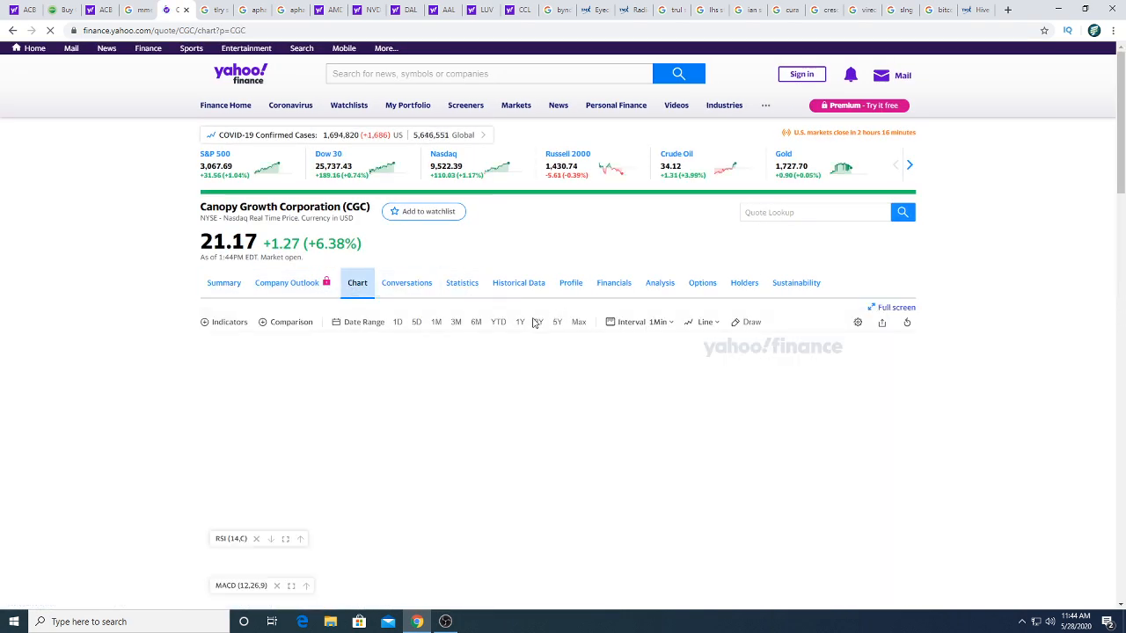
click(521, 322)
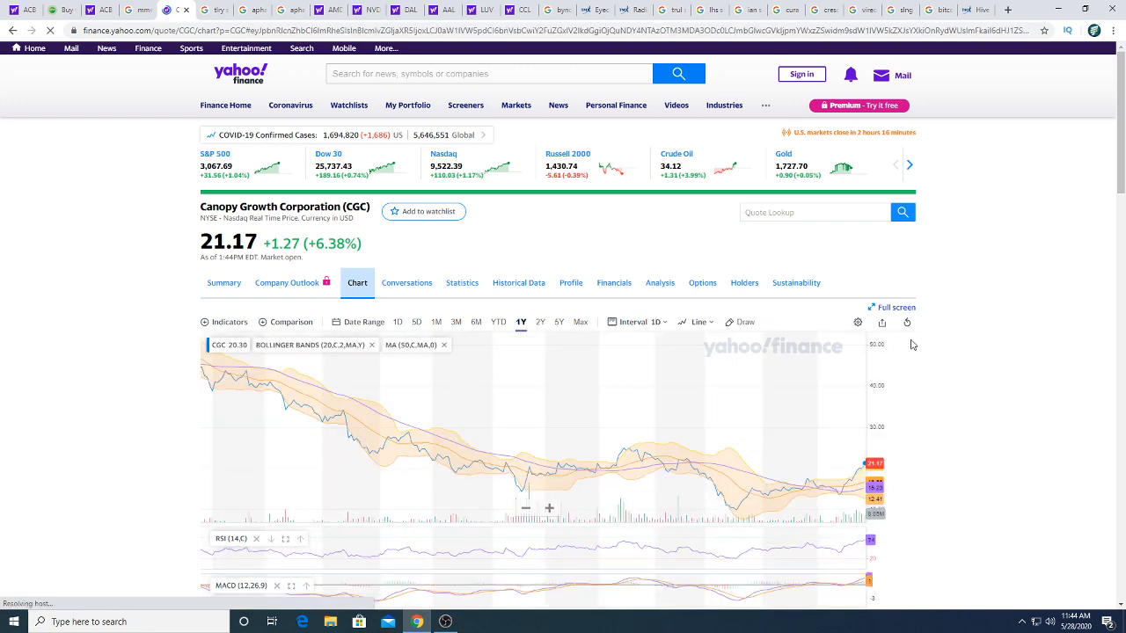
scroll(down, 3)
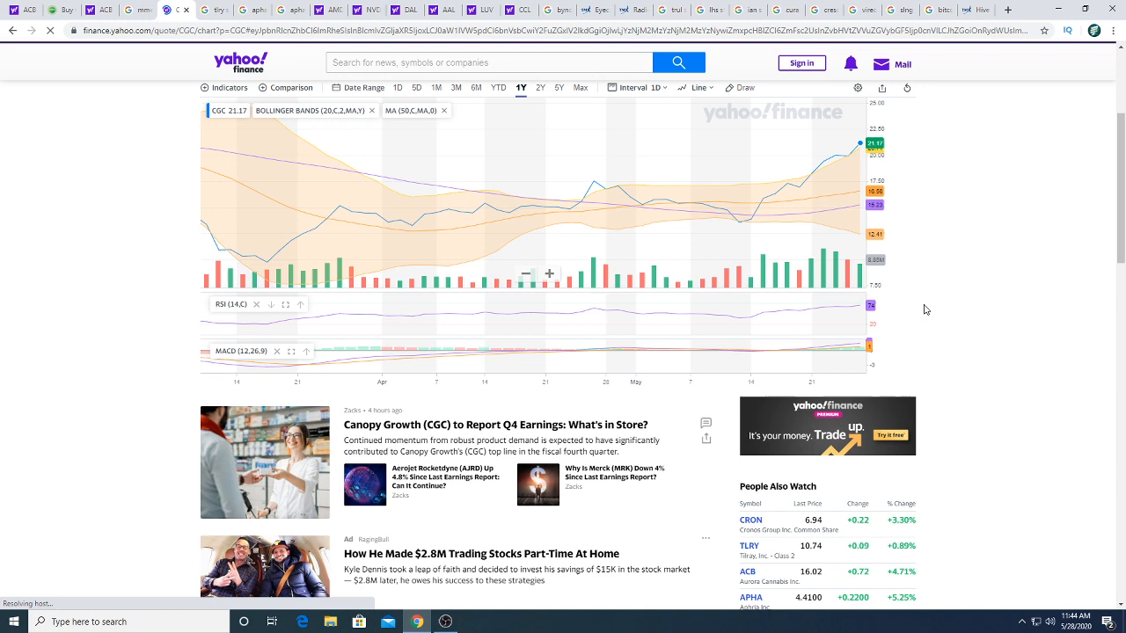
scroll(up, 3)
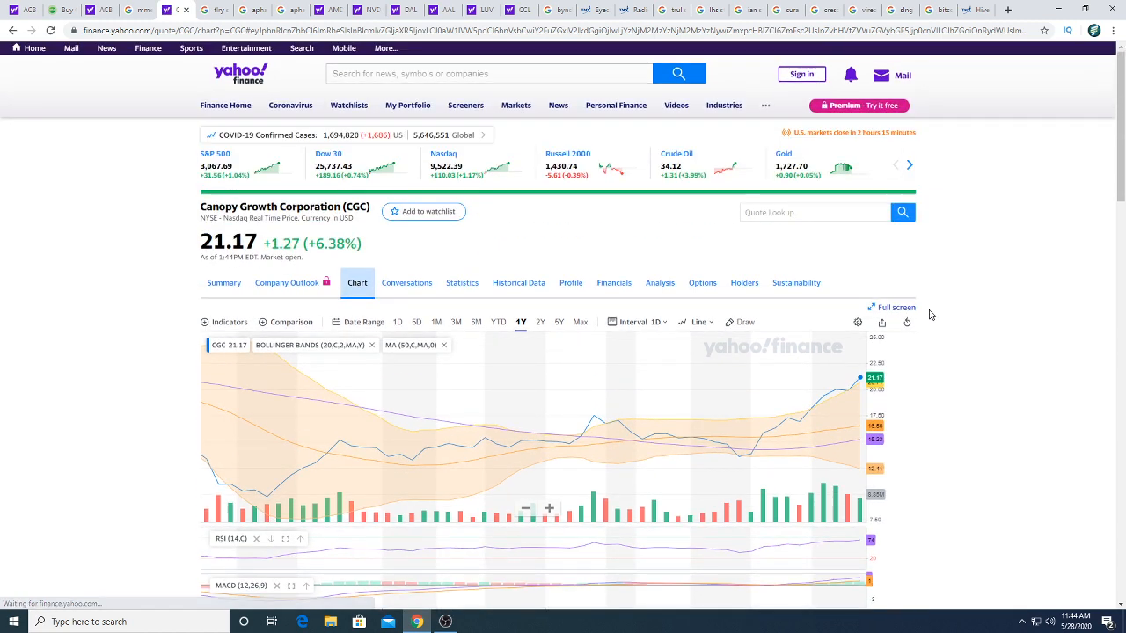
scroll(down, 3)
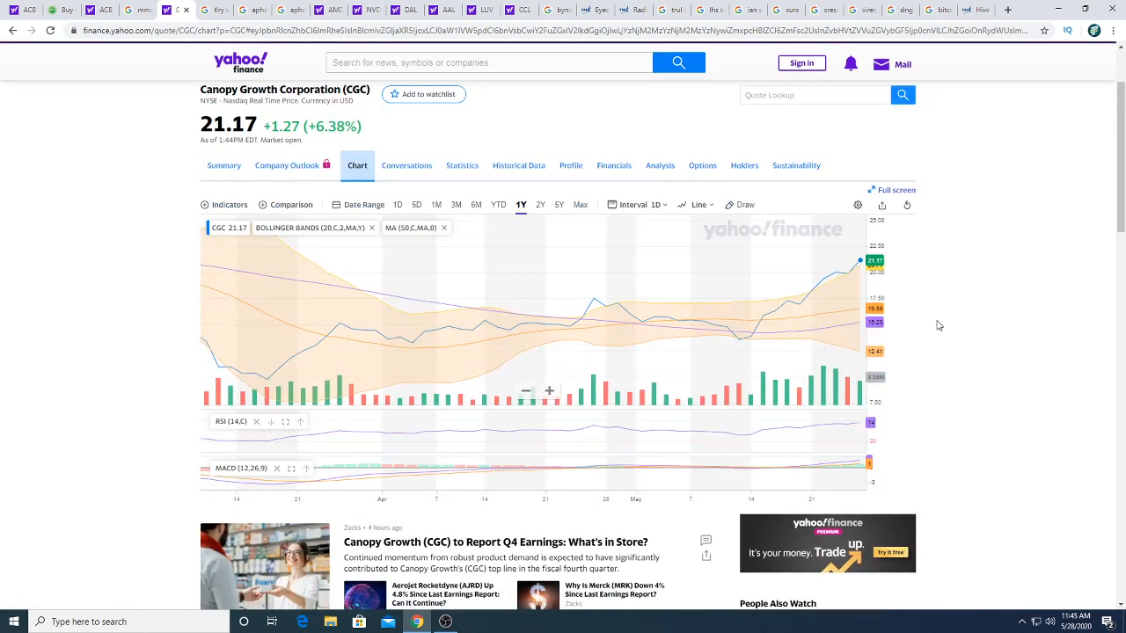
mouse_move(844, 387)
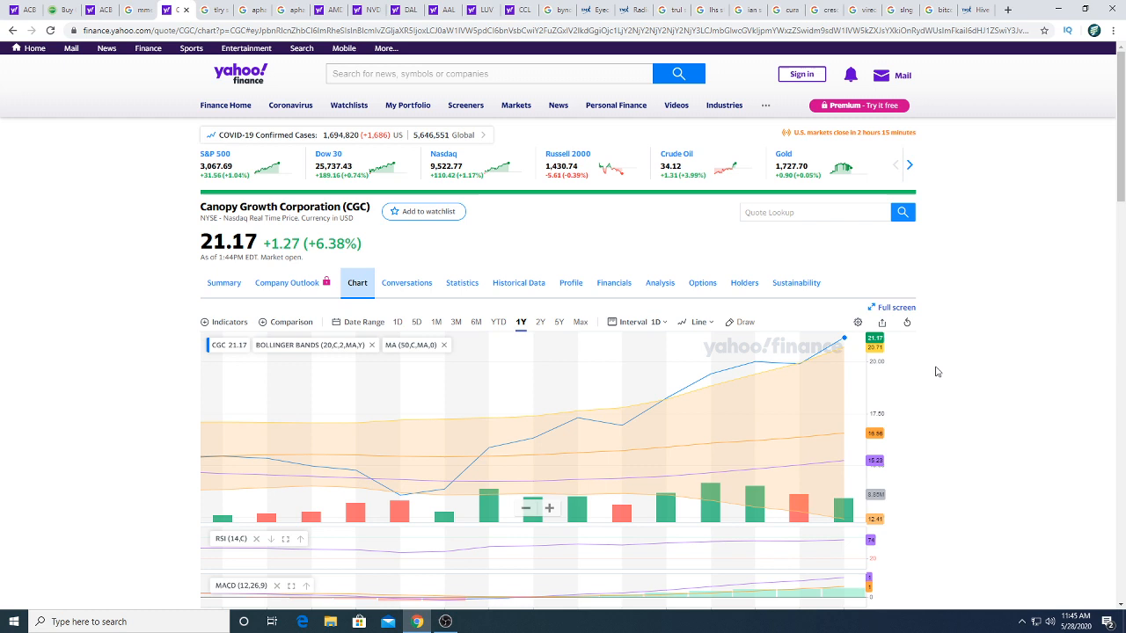
mouse_move(876, 392)
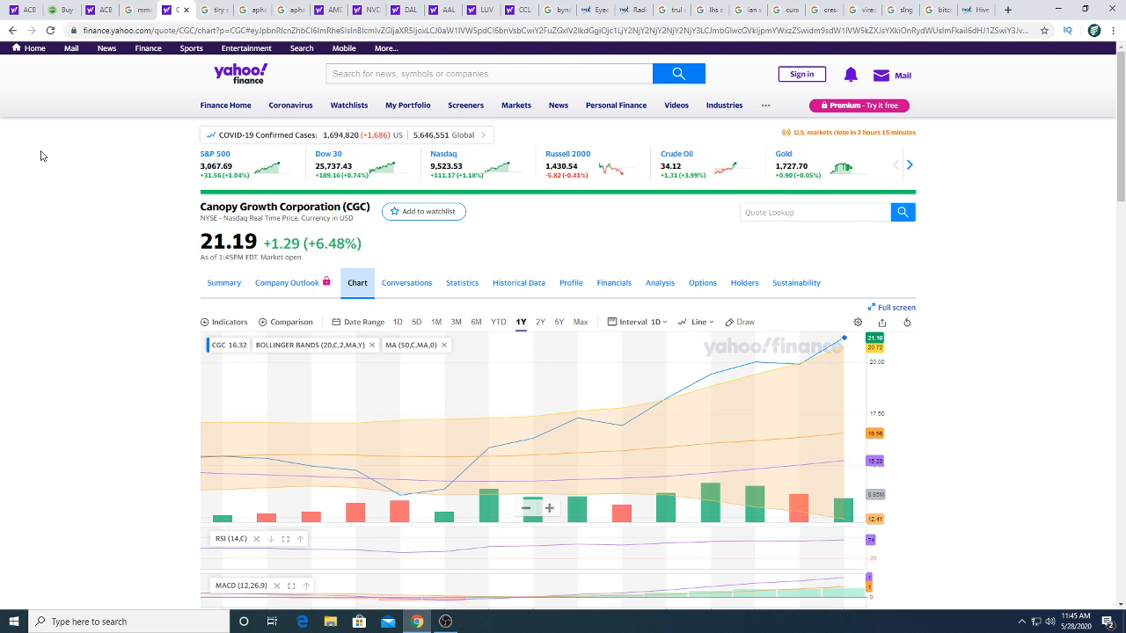
mouse_move(53, 178)
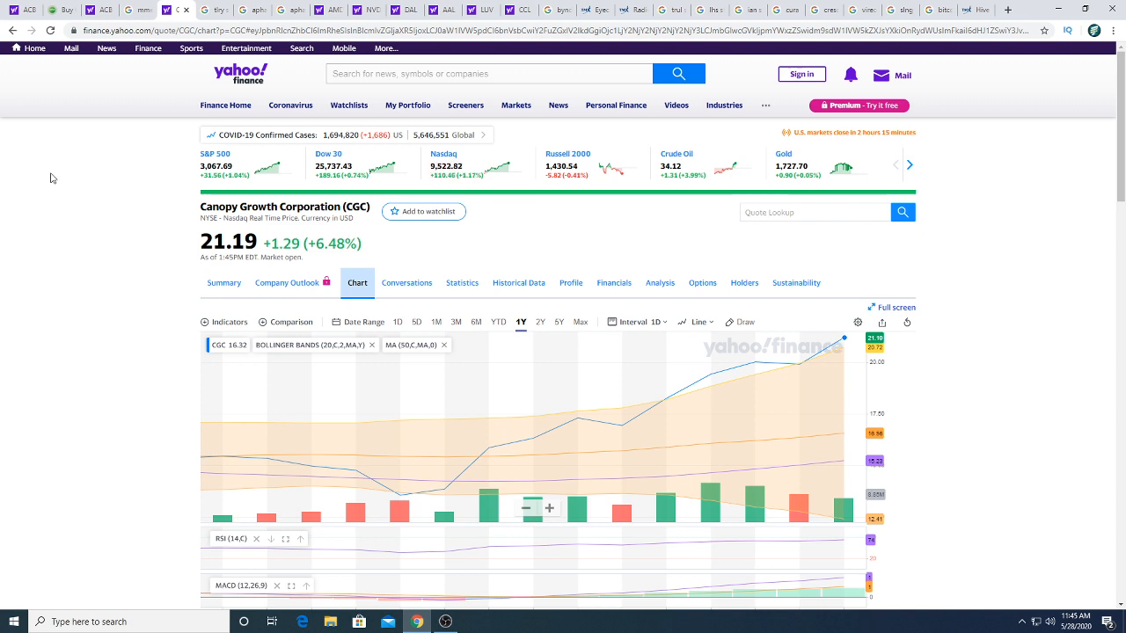
mouse_move(71, 194)
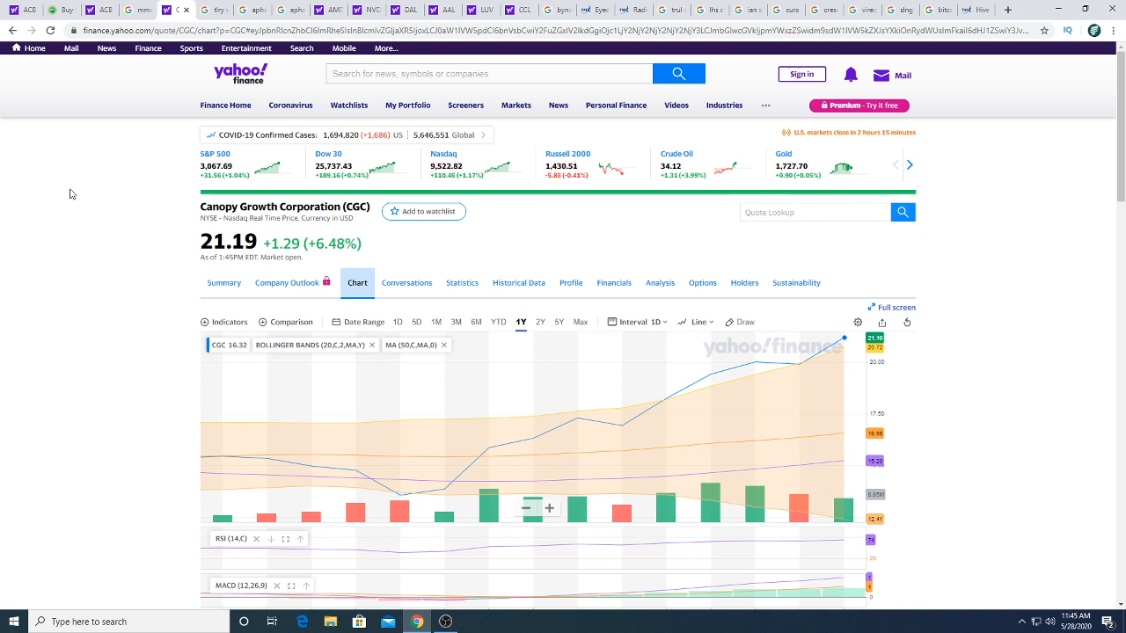
Step: Review the Aphria results, glancing at the Aurora Cannabis and AMD Yahoo Finance pages in between
click(183, 11)
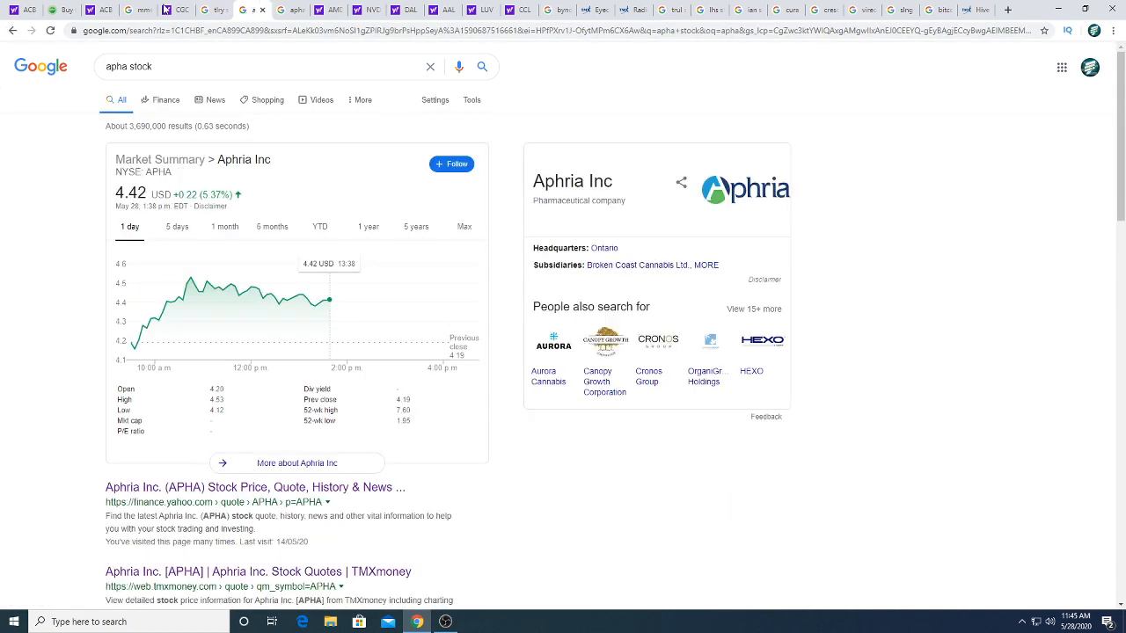
click(84, 11)
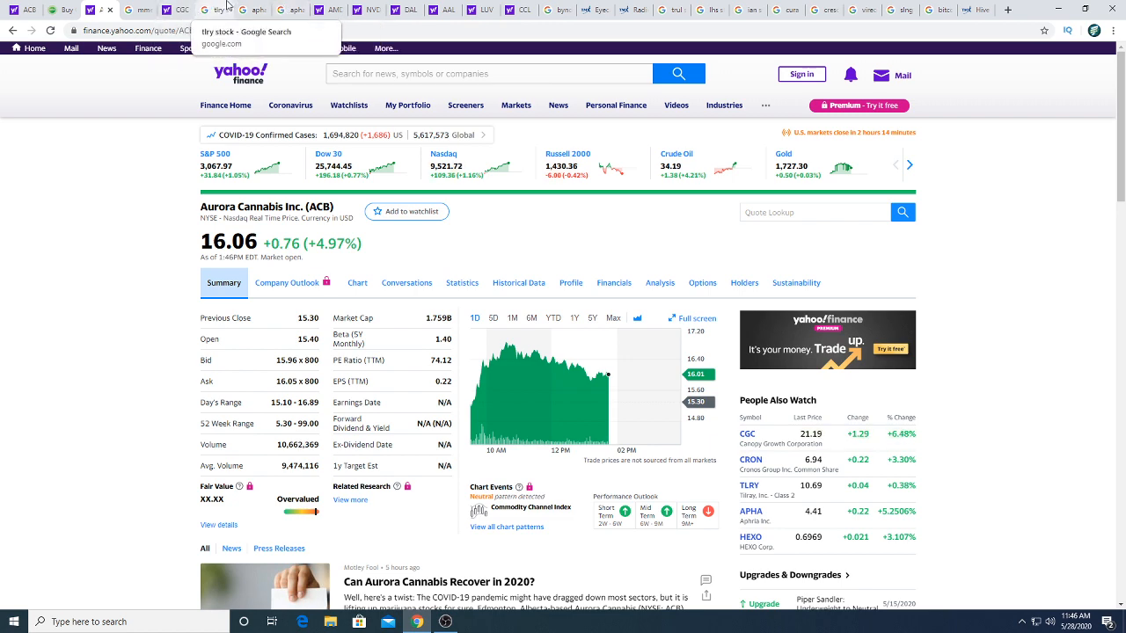
click(218, 11)
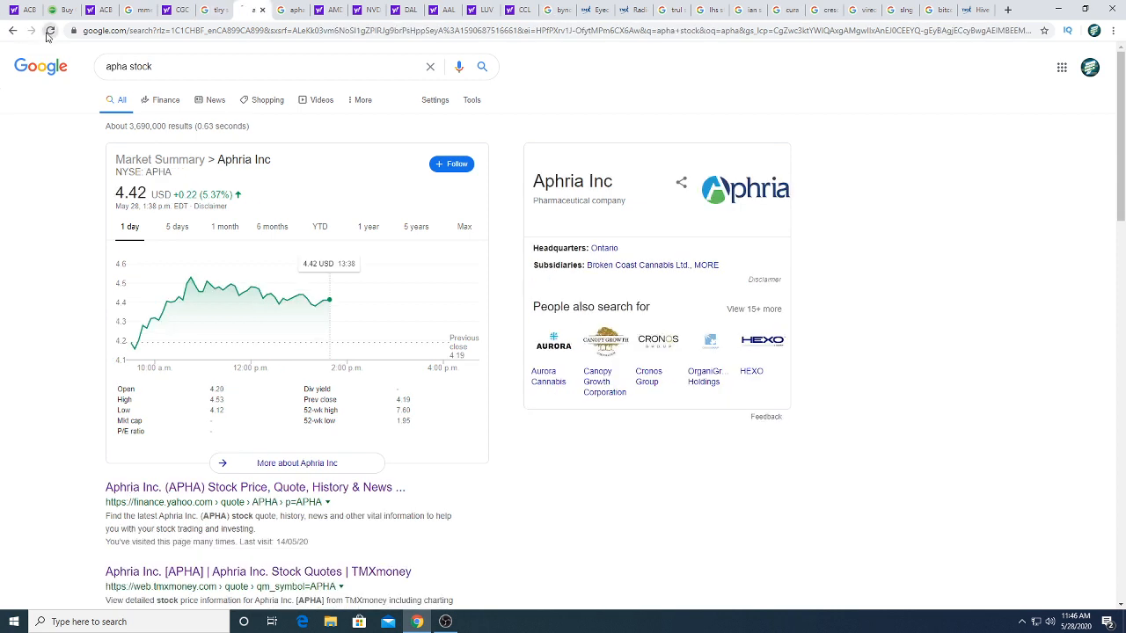
mouse_move(330, 10)
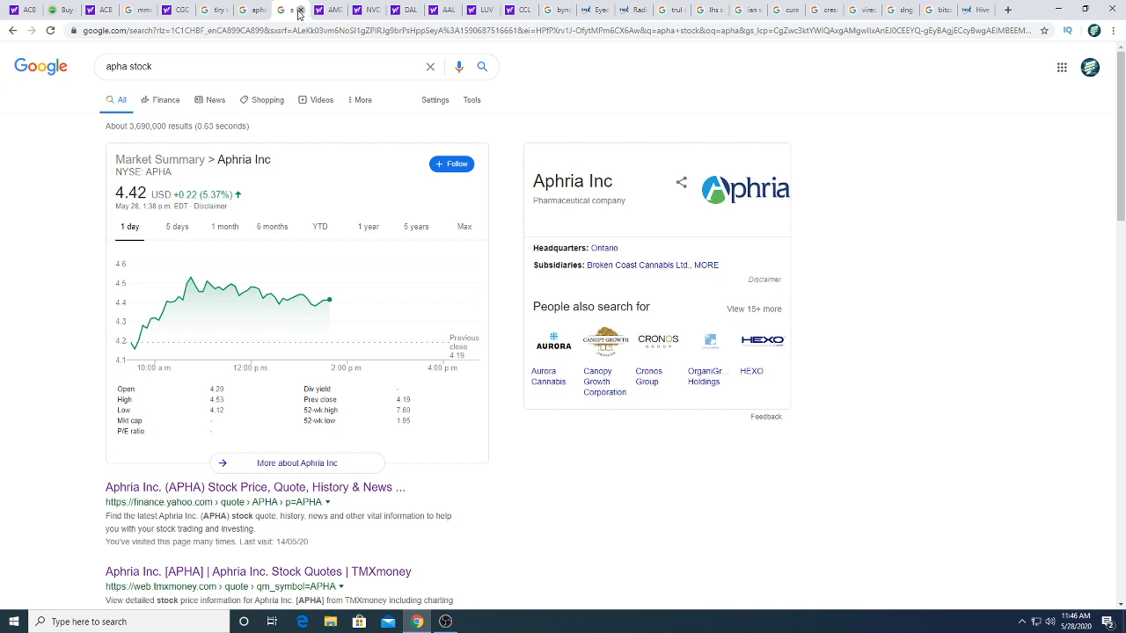
click(264, 11)
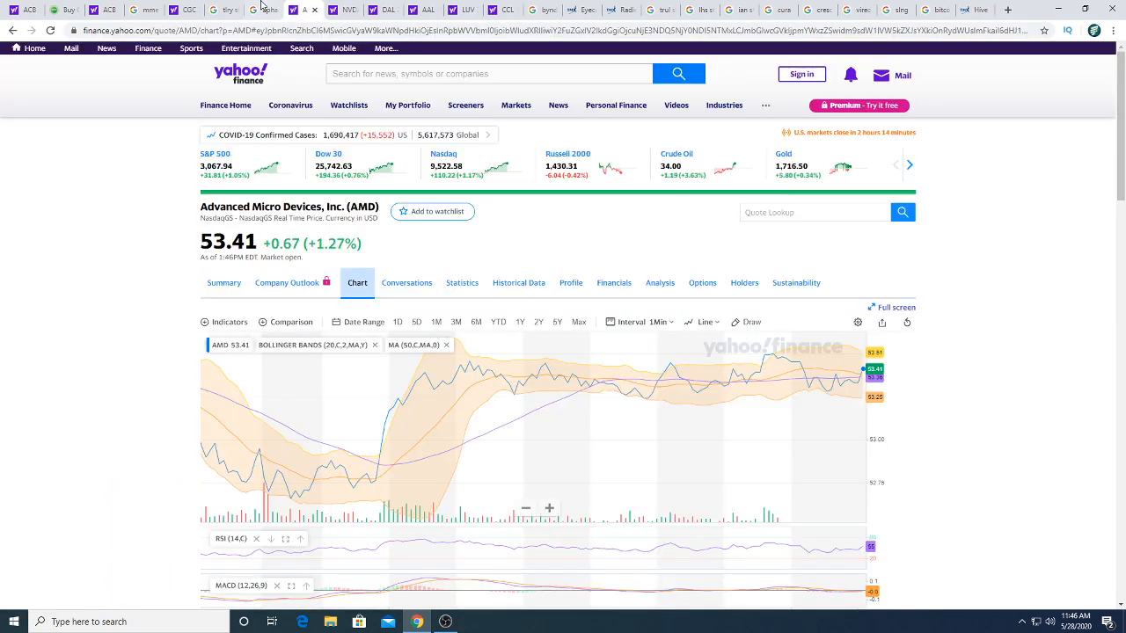
click(262, 10)
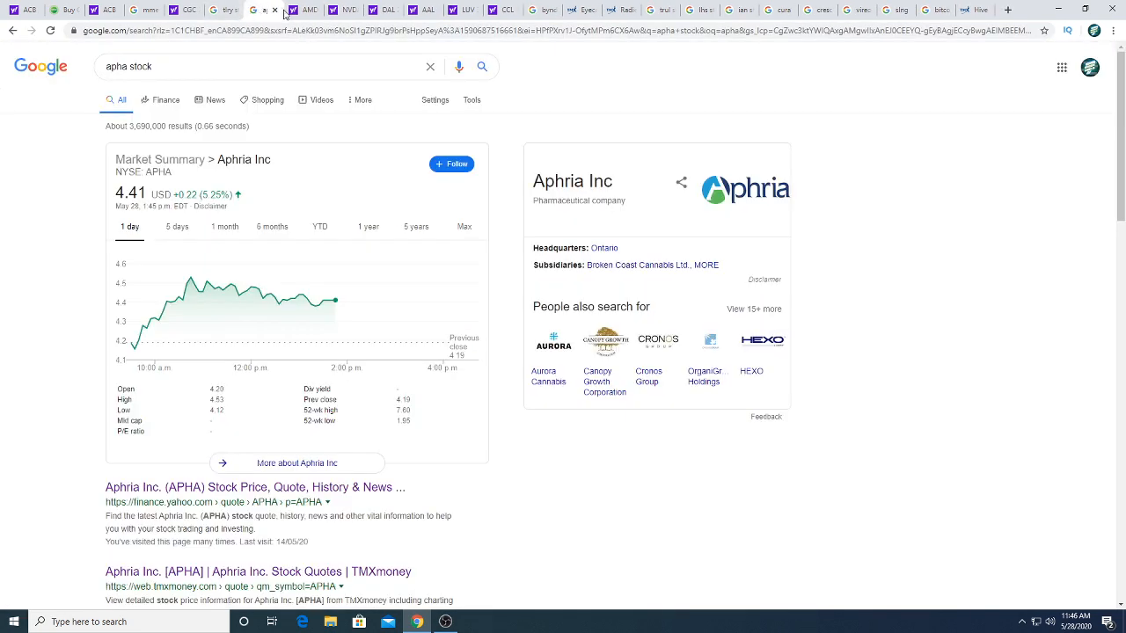
mouse_move(302, 11)
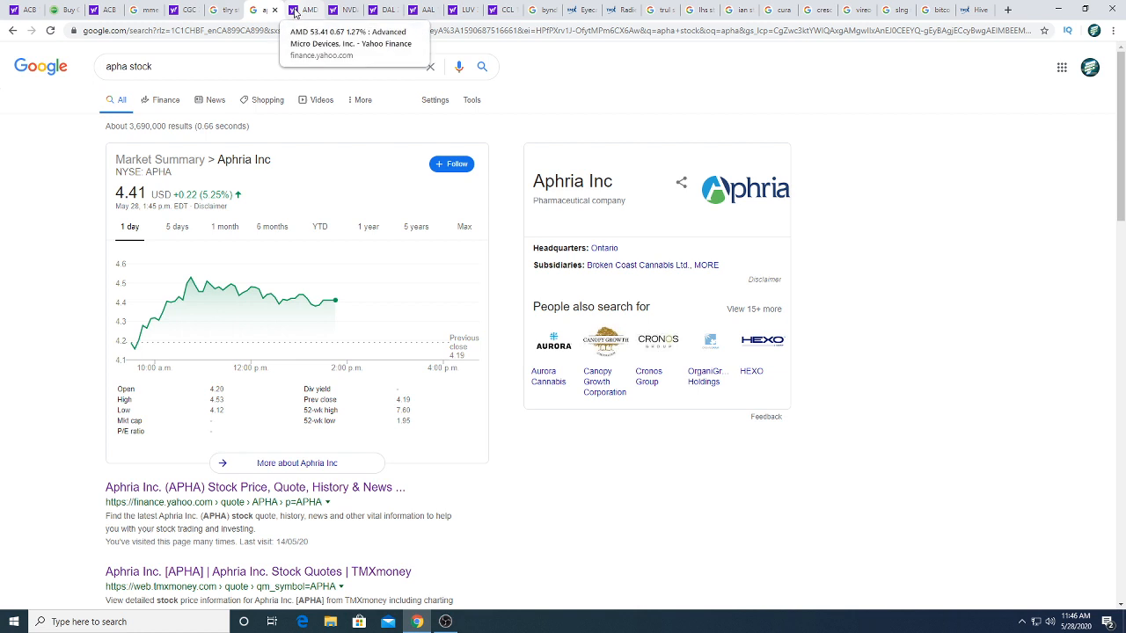
mouse_move(260, 11)
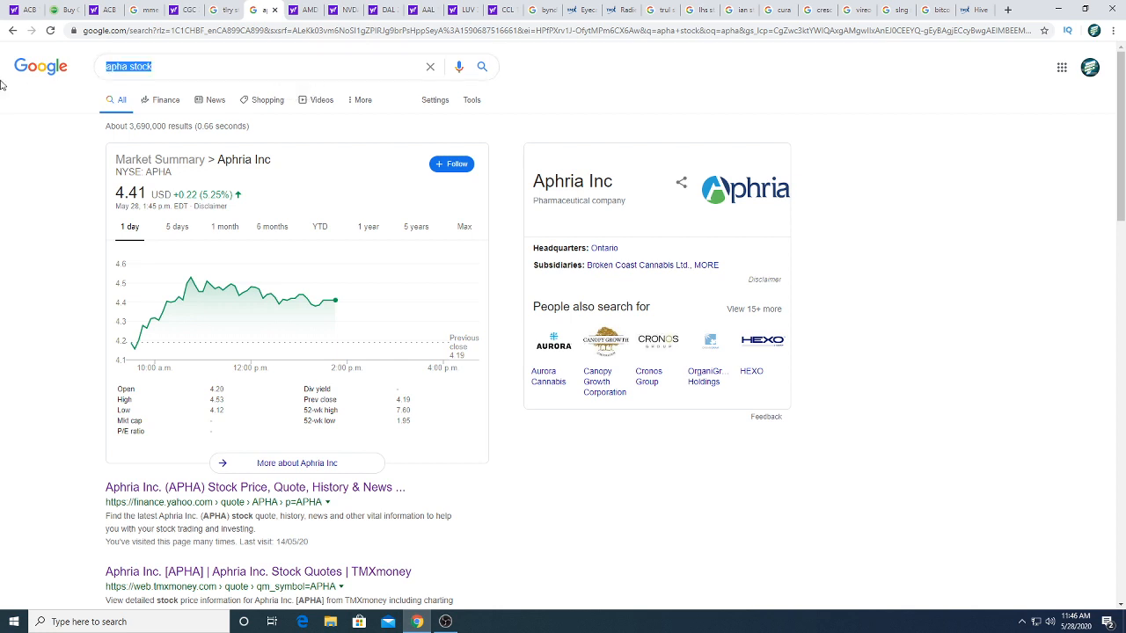
Step: Search Google for 'cron stock' to look up Cronos
text(cron)
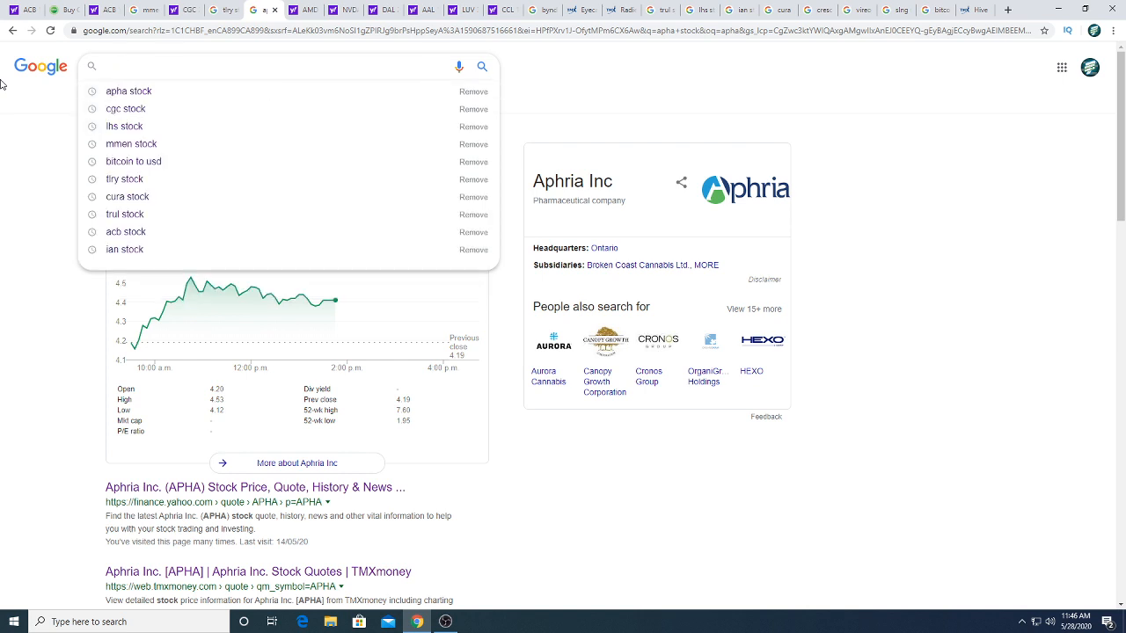
text(cron stock)
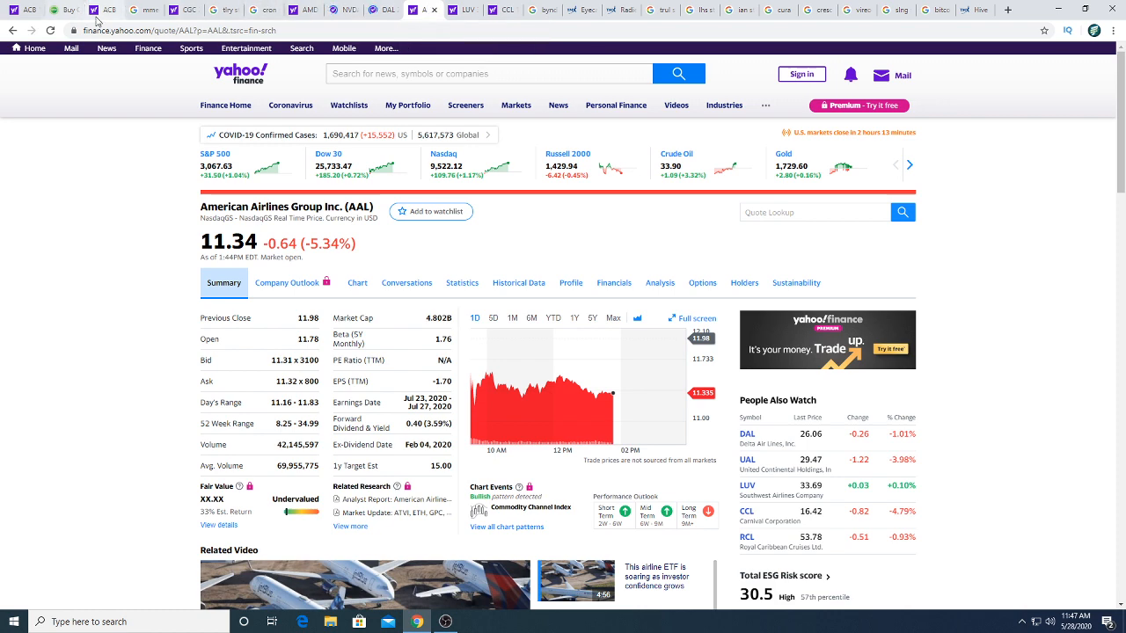
Step: Check the Southwest Airlines (LUV) quote, then bring up Beyond Meat's results at 122.39 USD
click(51, 30)
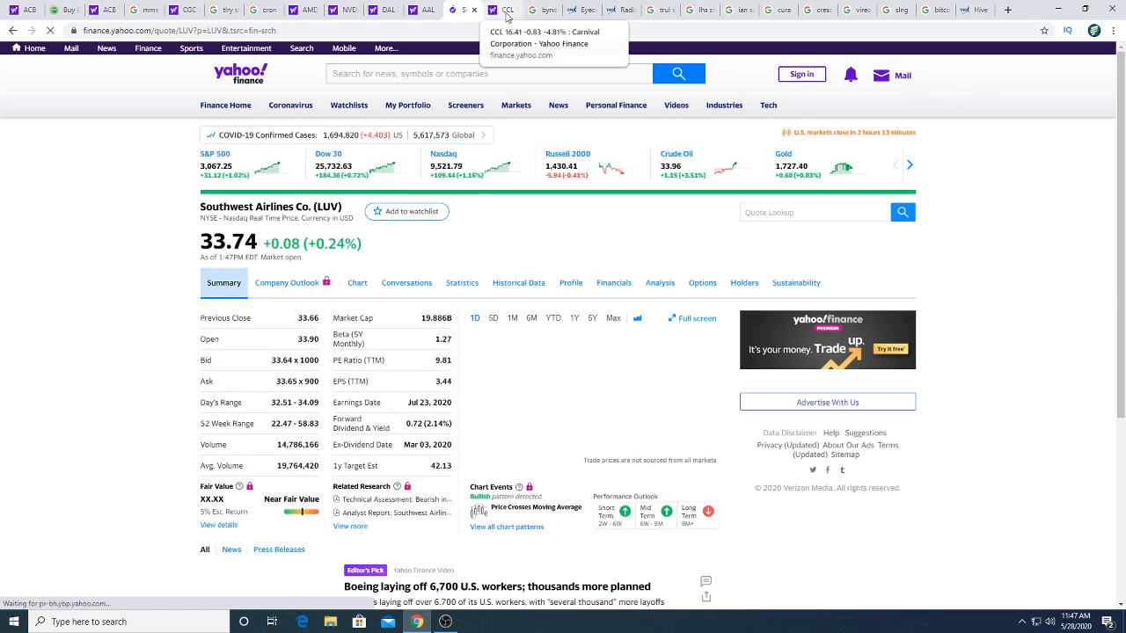
click(503, 11)
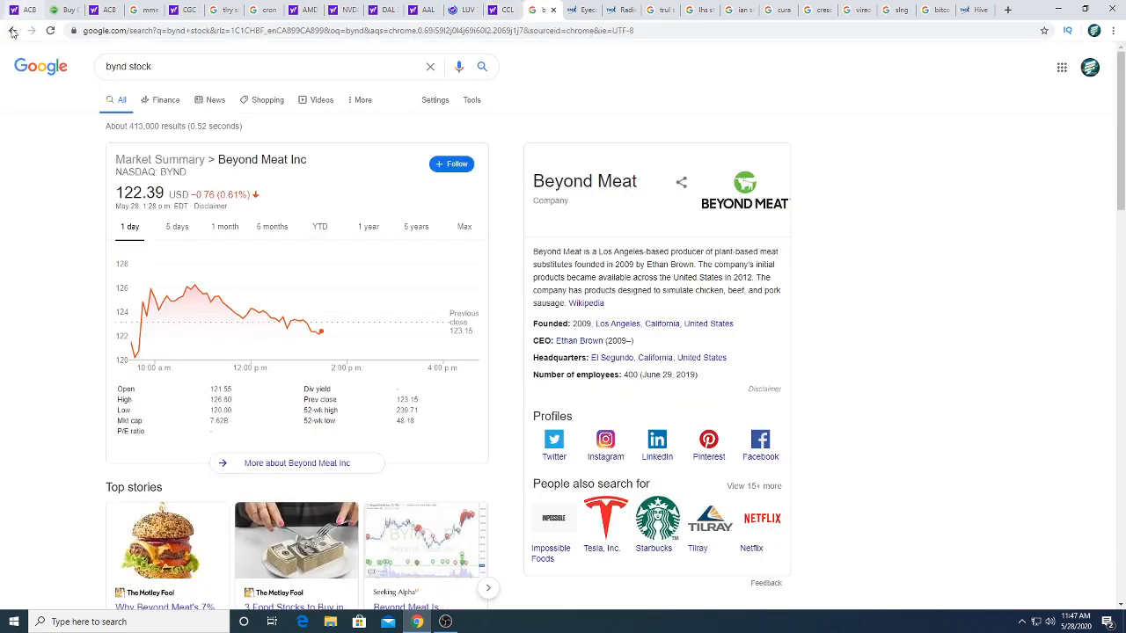
Step: Refresh the Beyond Meat (BYND) results, now 122.51 USD, down 0.52%
click(51, 30)
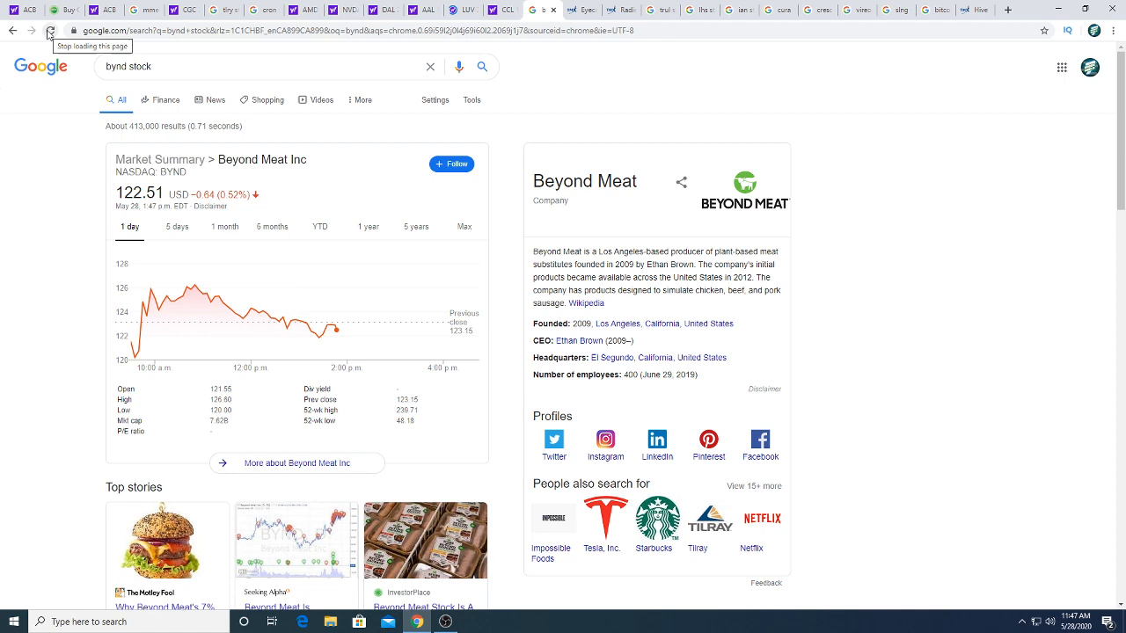
mouse_move(190, 290)
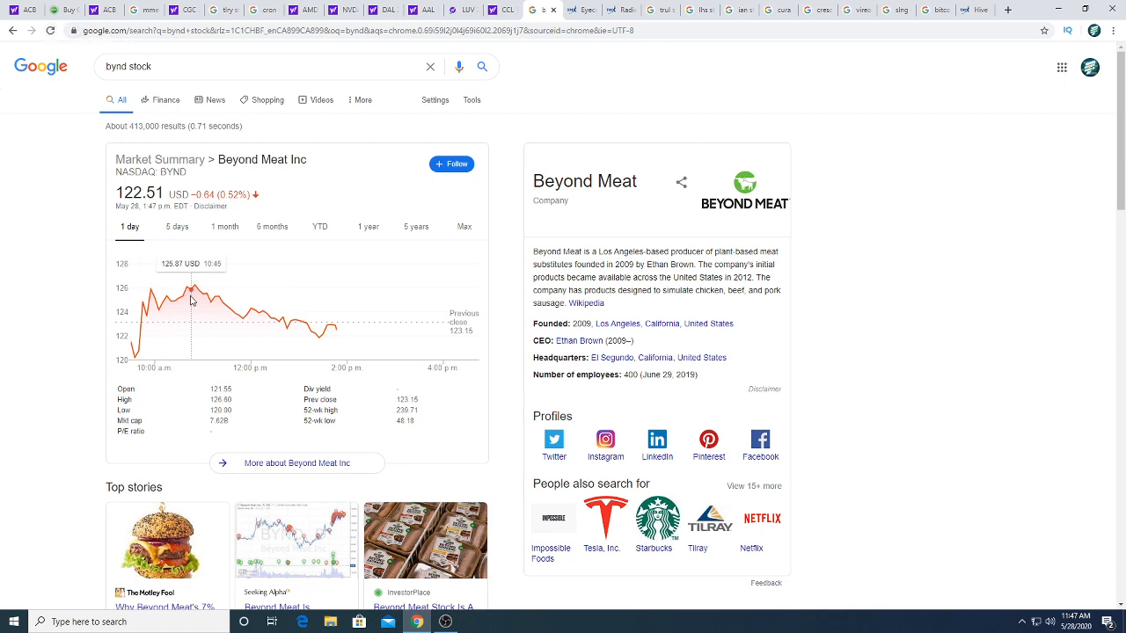
mouse_move(338, 331)
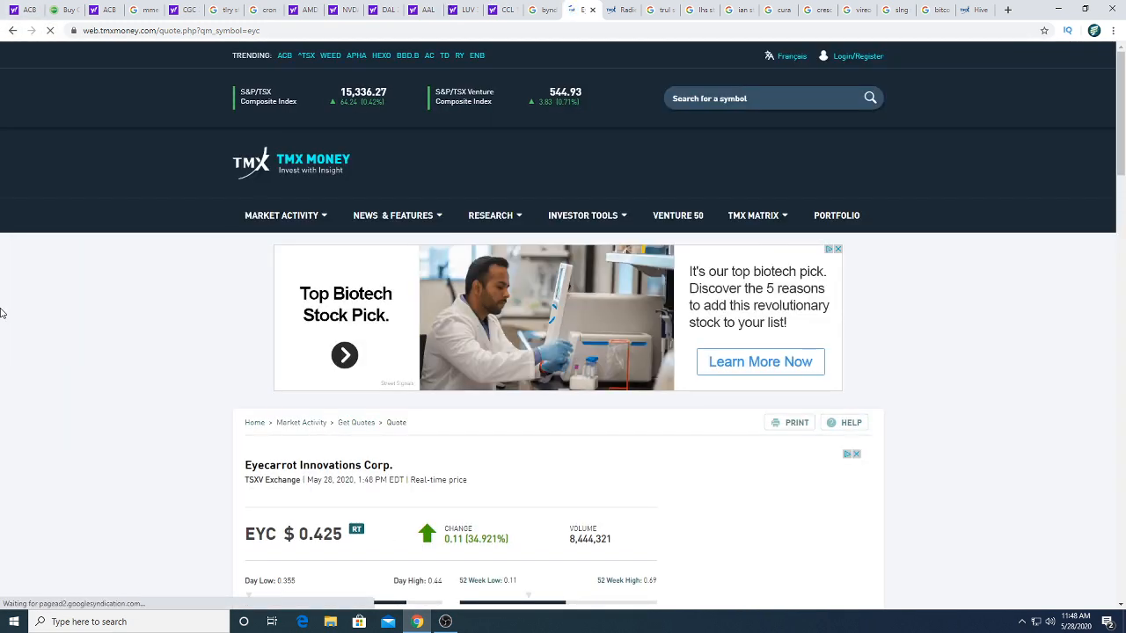
Step: Review the EYC and Radient Technologies TMX quotes, then bring up Trulieve's results at 18.20 CAD
scroll(down, 3)
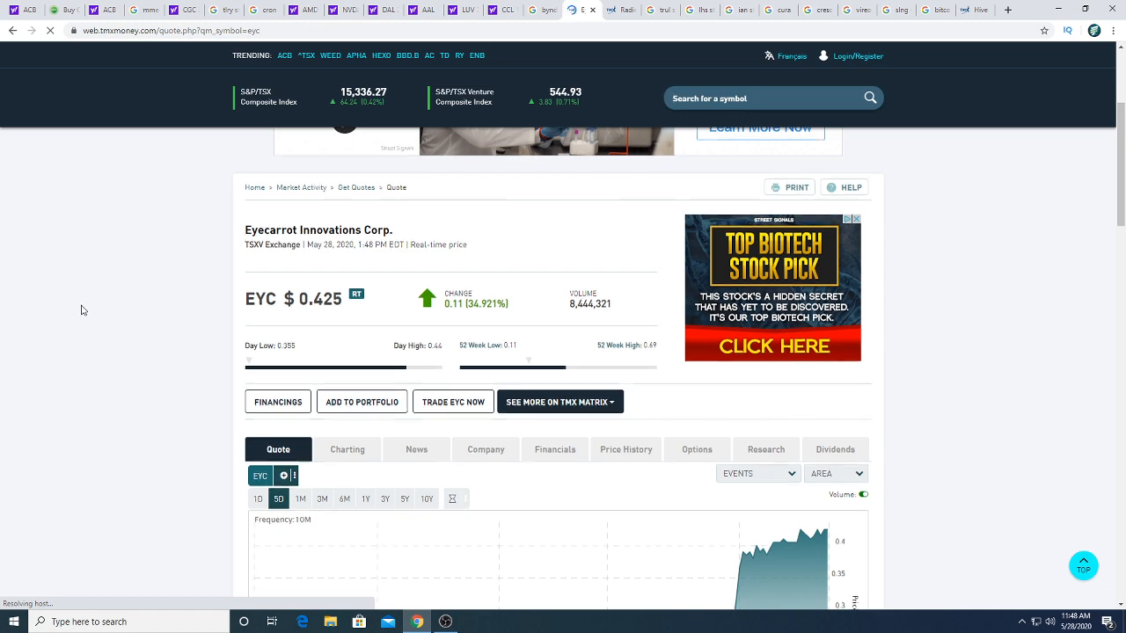
scroll(down, 3)
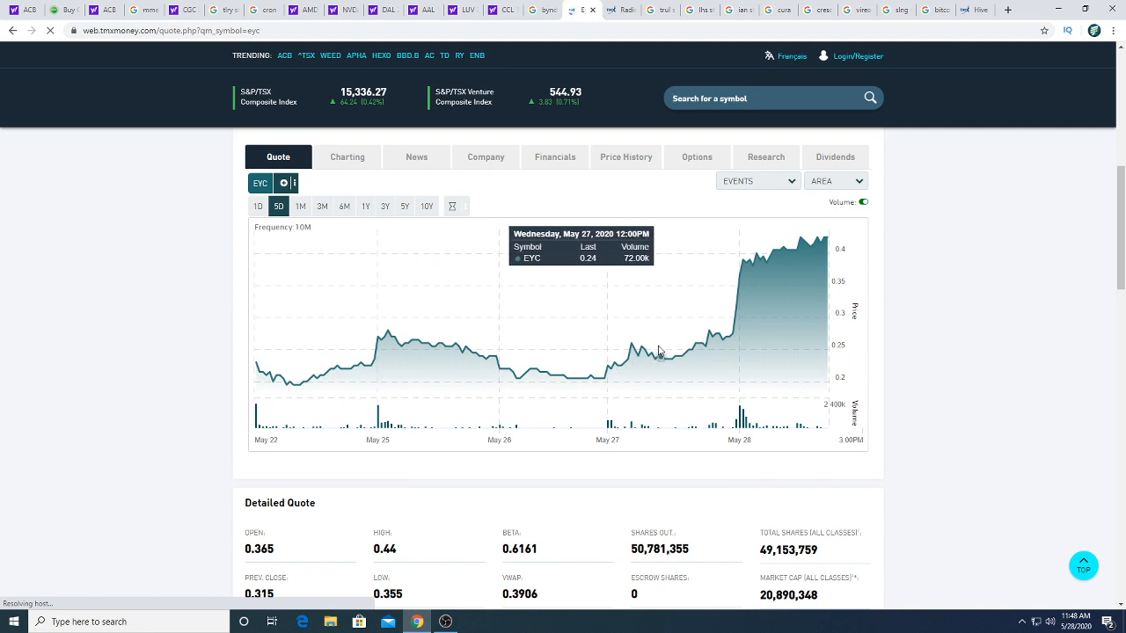
mouse_move(739, 341)
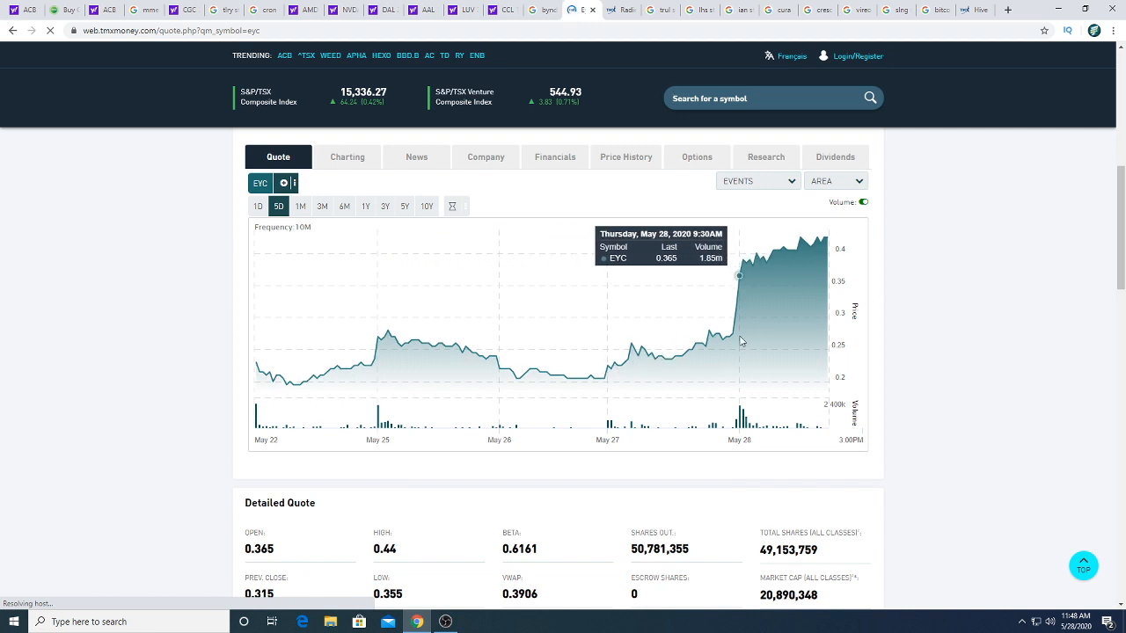
mouse_move(735, 351)
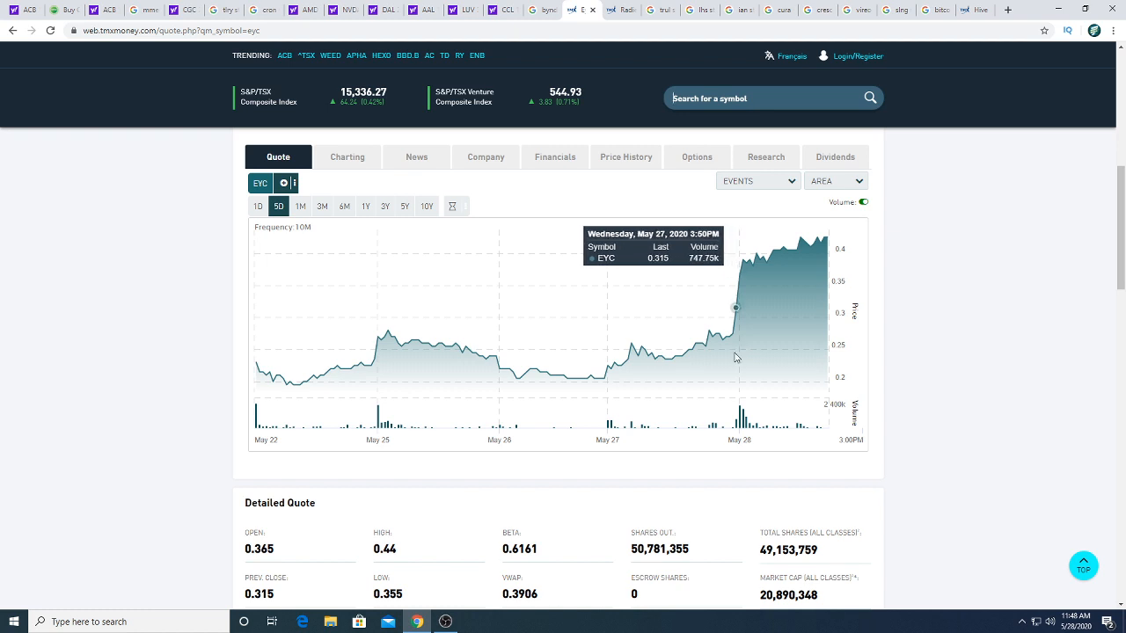
mouse_move(732, 321)
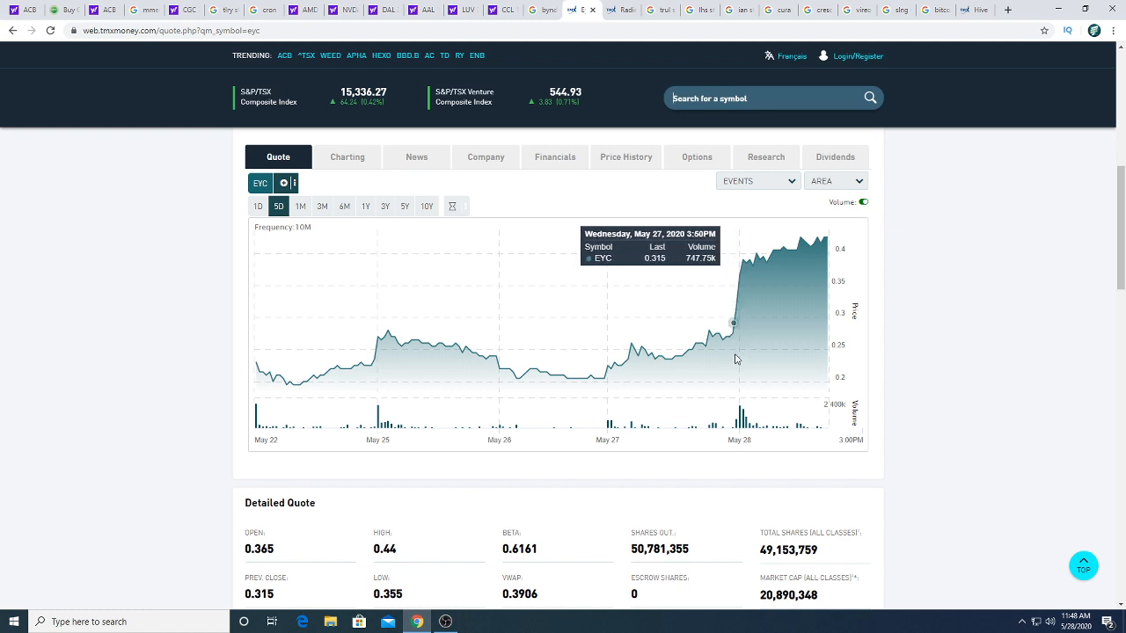
click(623, 11)
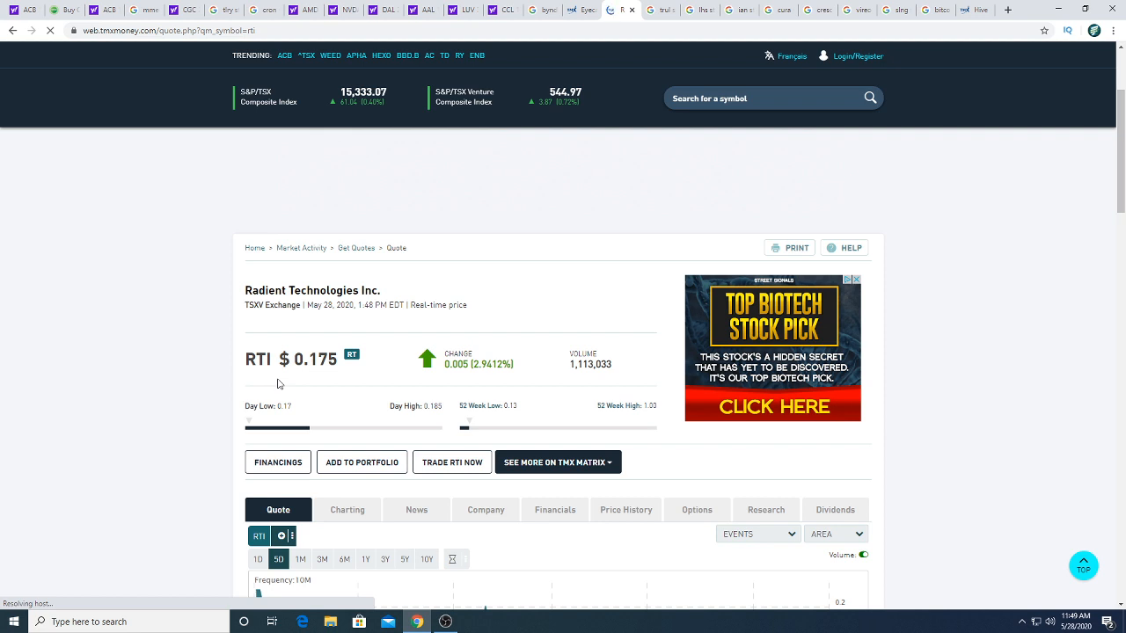
click(582, 155)
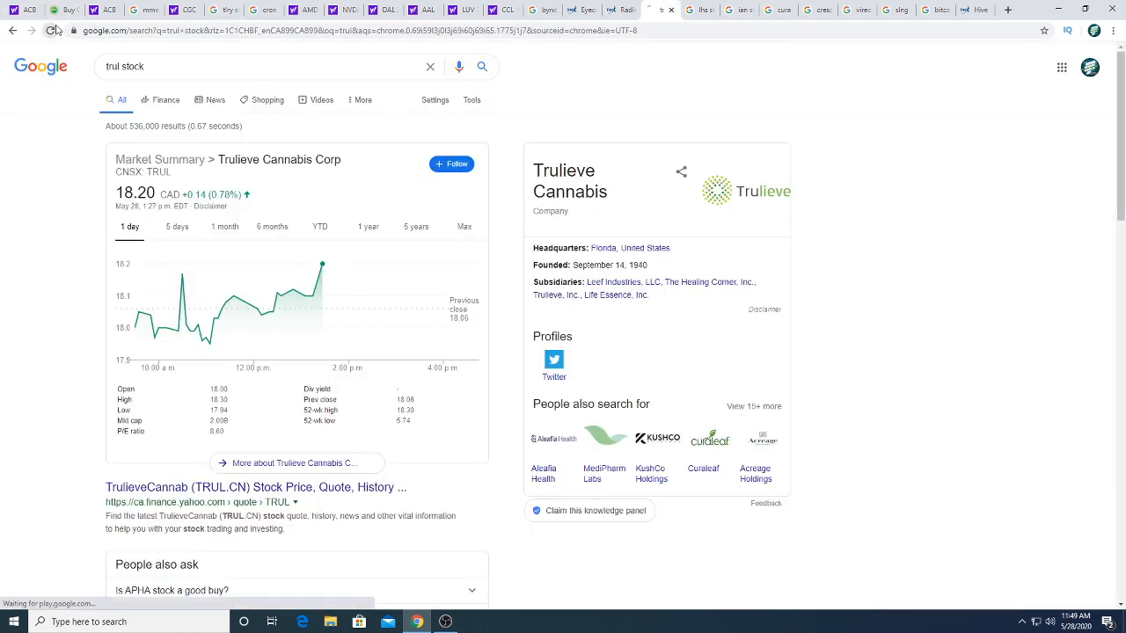
Step: Check Liberty Health Sciences, Curaleaf and the one-day Bitcoin chart at 9,470.01 USD, then bring up HIVE at $0.385
click(49, 30)
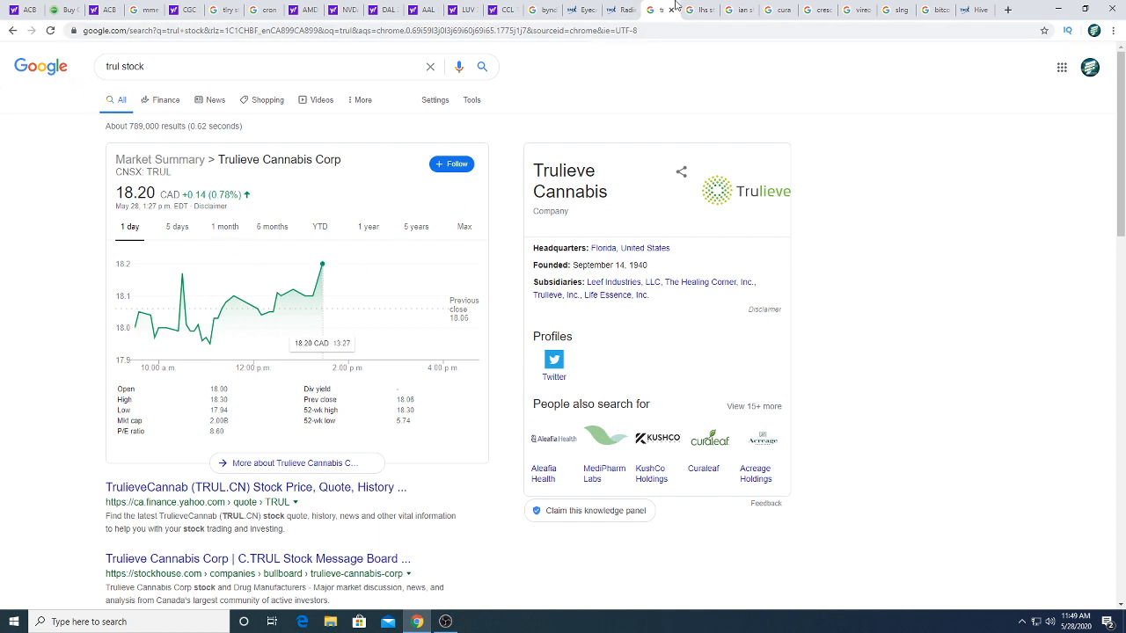
click(700, 11)
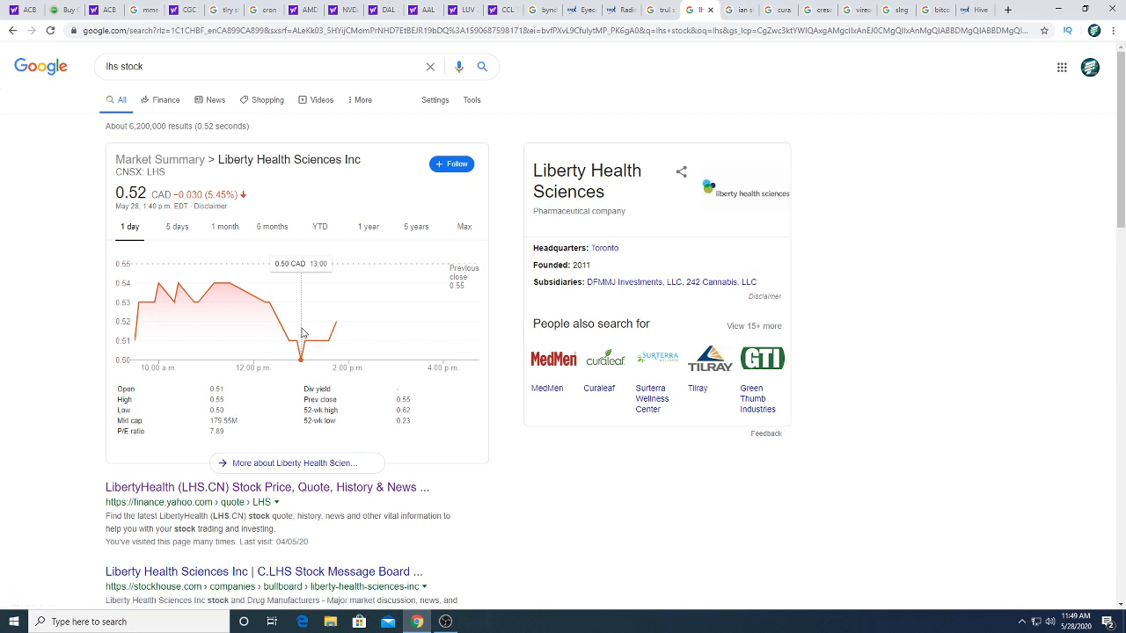
mouse_move(308, 322)
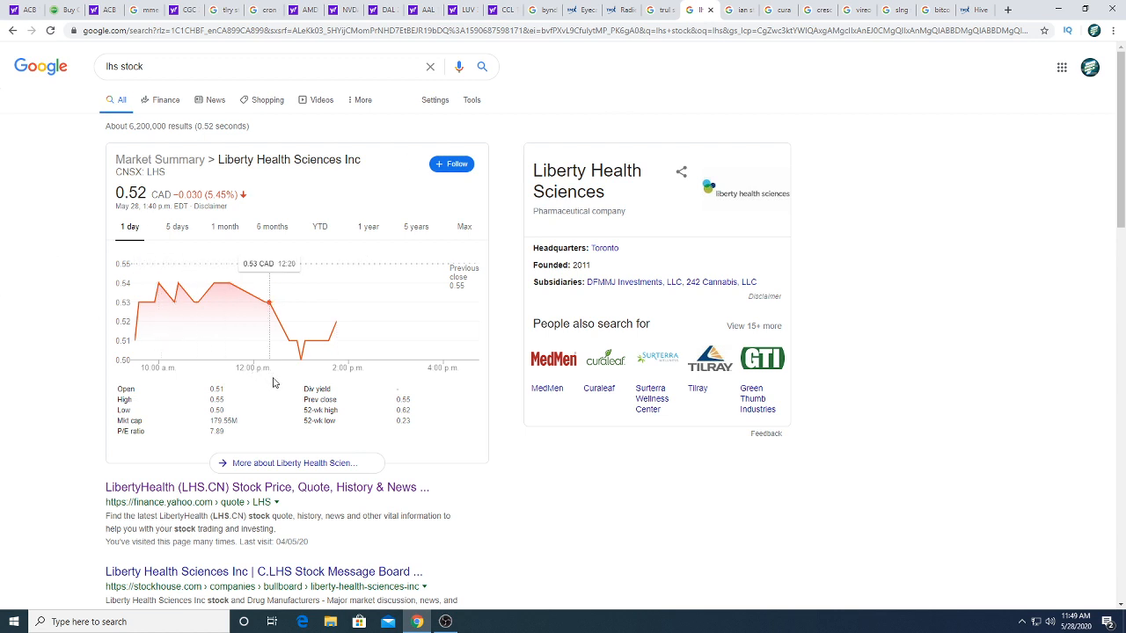
mouse_move(306, 341)
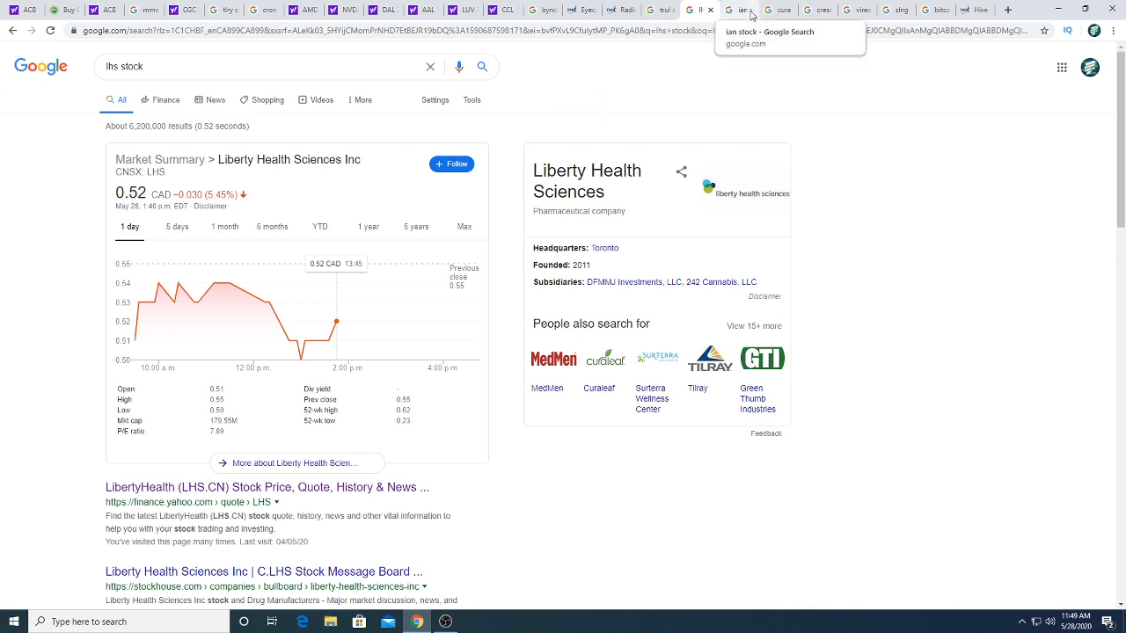
click(739, 10)
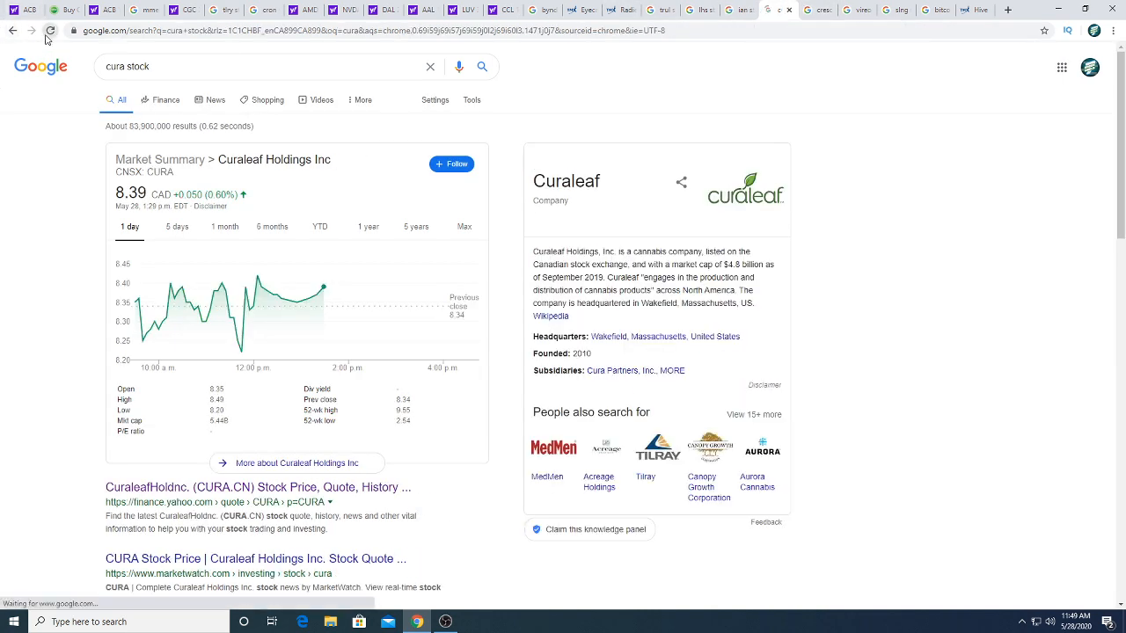
click(51, 30)
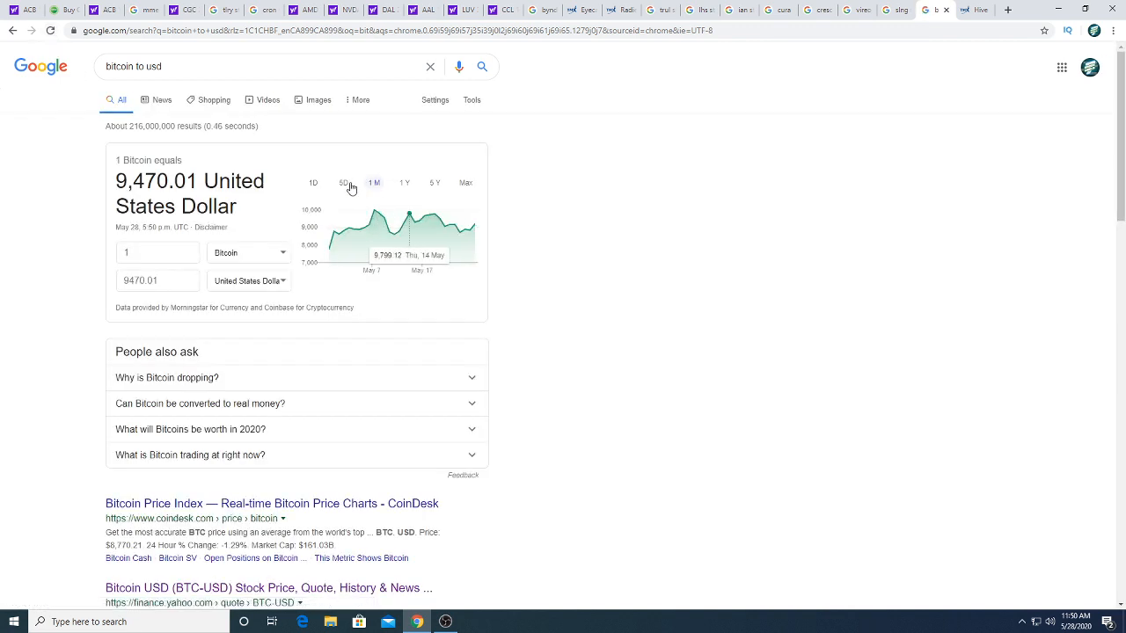
click(313, 183)
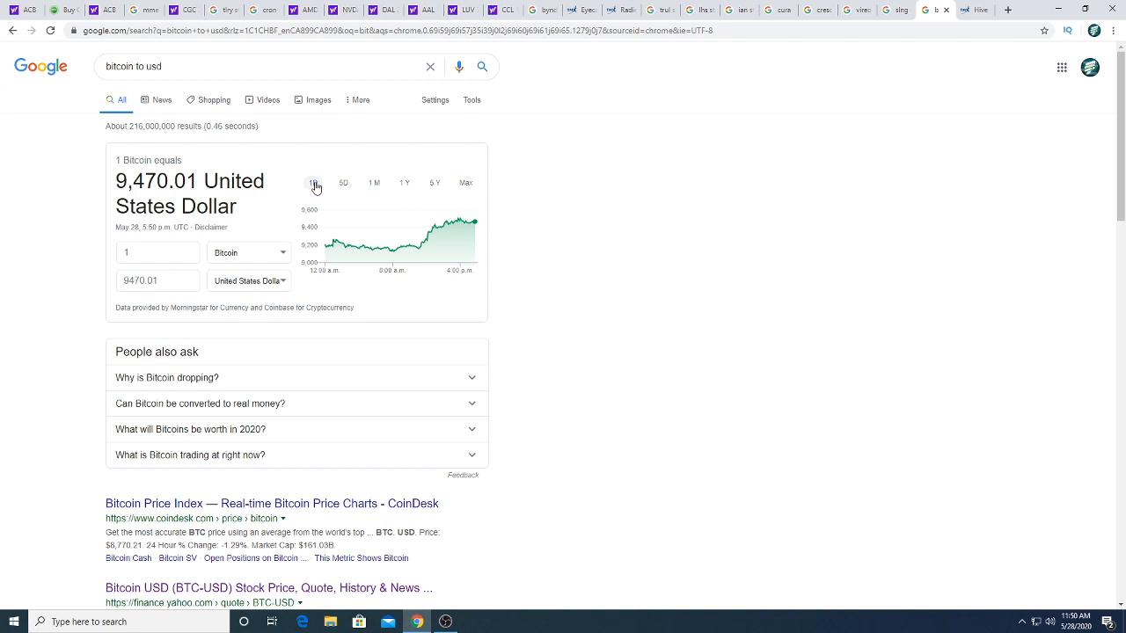
mouse_move(456, 248)
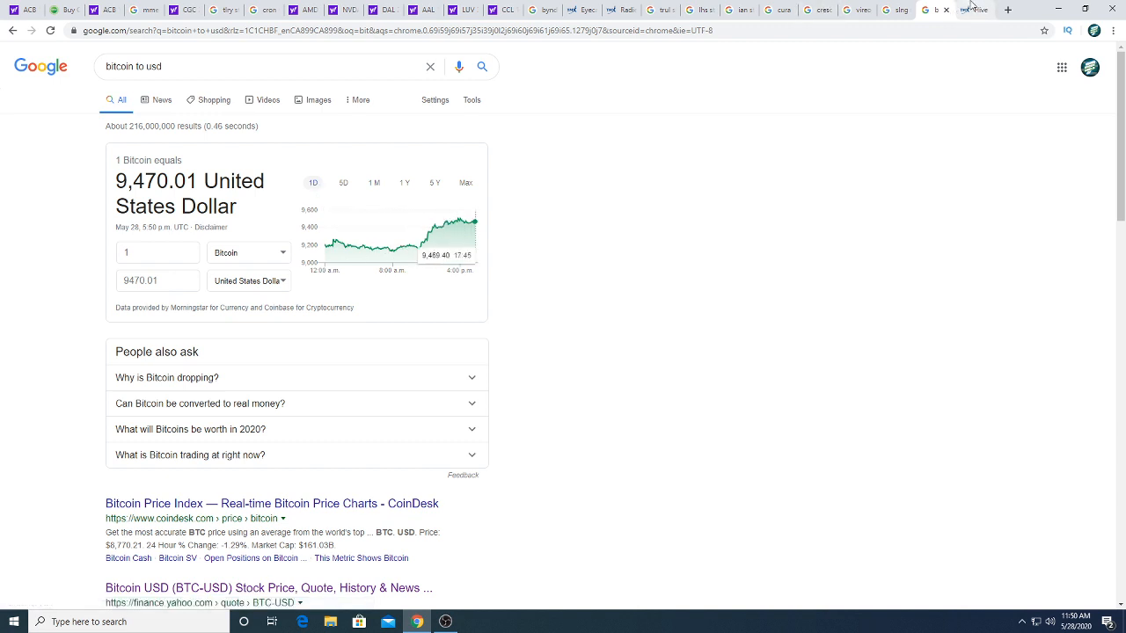
click(971, 11)
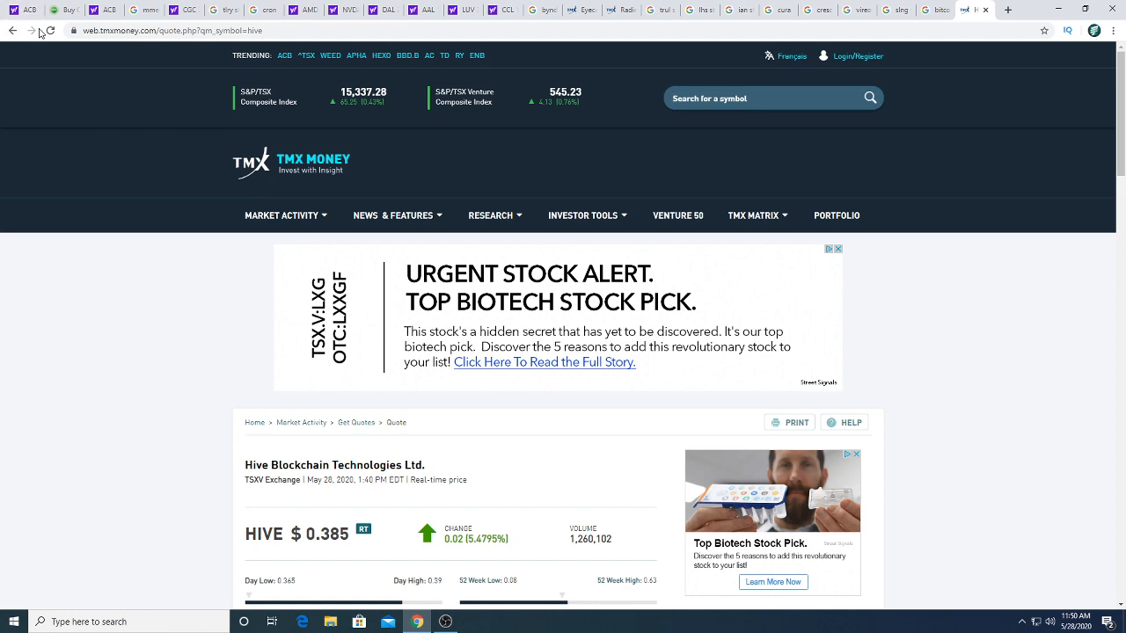
Step: Reload the TMX Hive Blockchain quote for the latest price, then switch to the Aurora Cannabis (ACB) Yahoo Finance tab
click(50, 31)
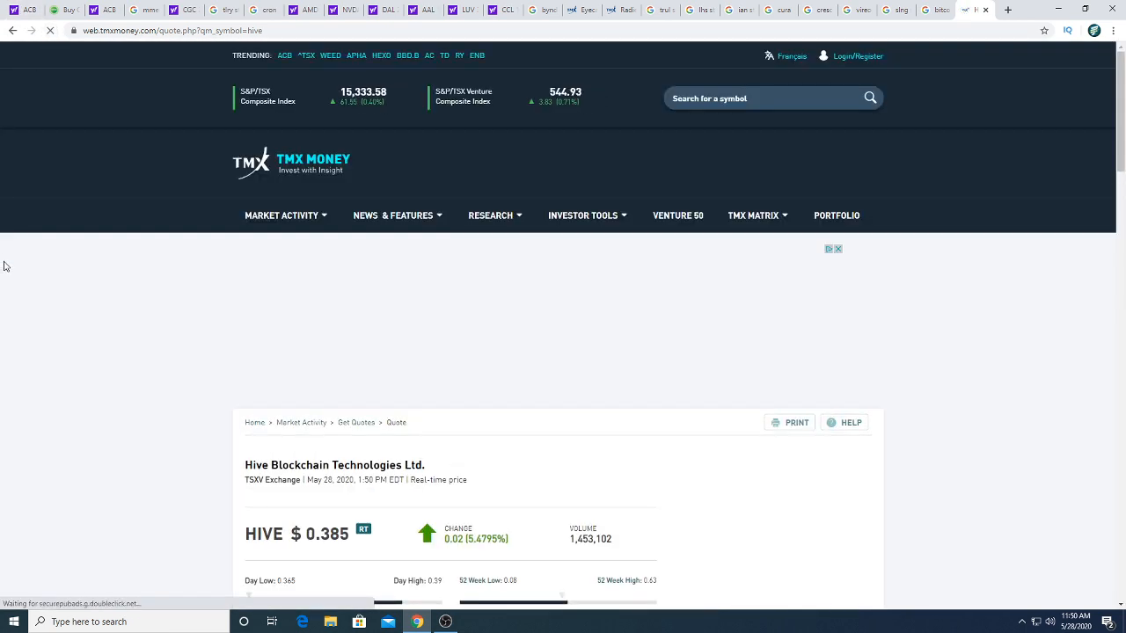
scroll(down, 3)
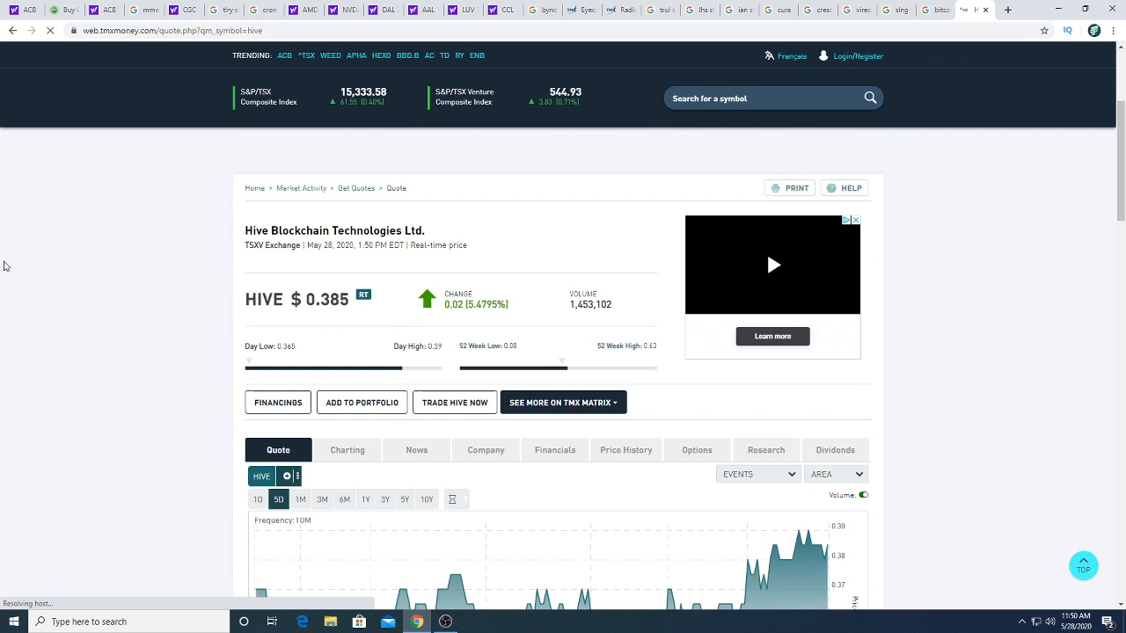
click(447, 623)
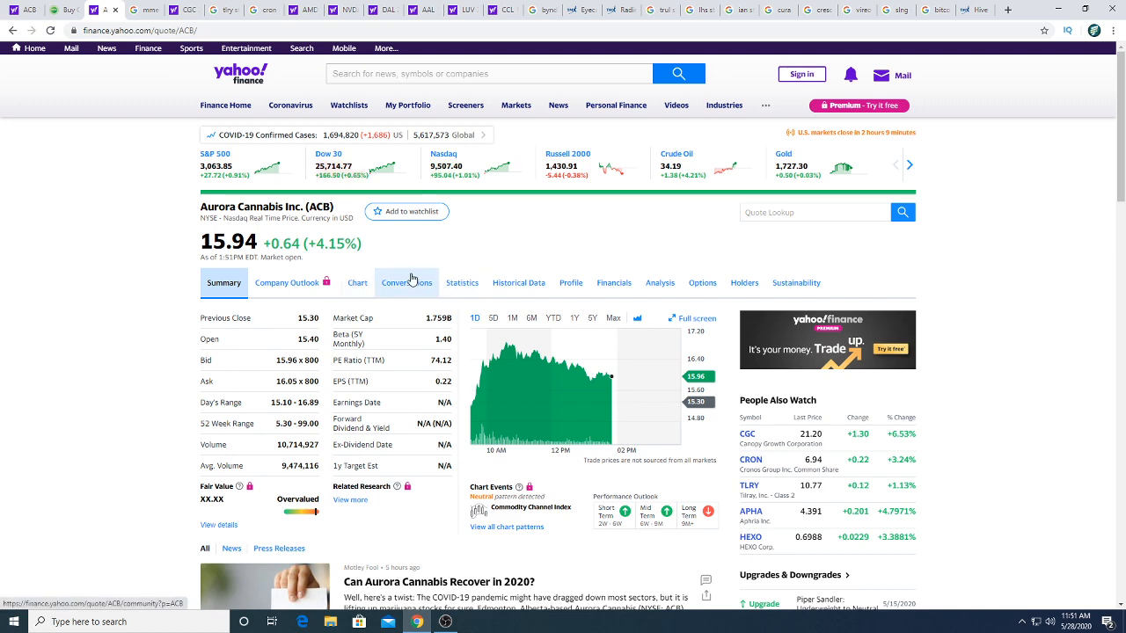
Step: Browse the Aurora Cannabis conversation board, reading down through the posts
click(406, 282)
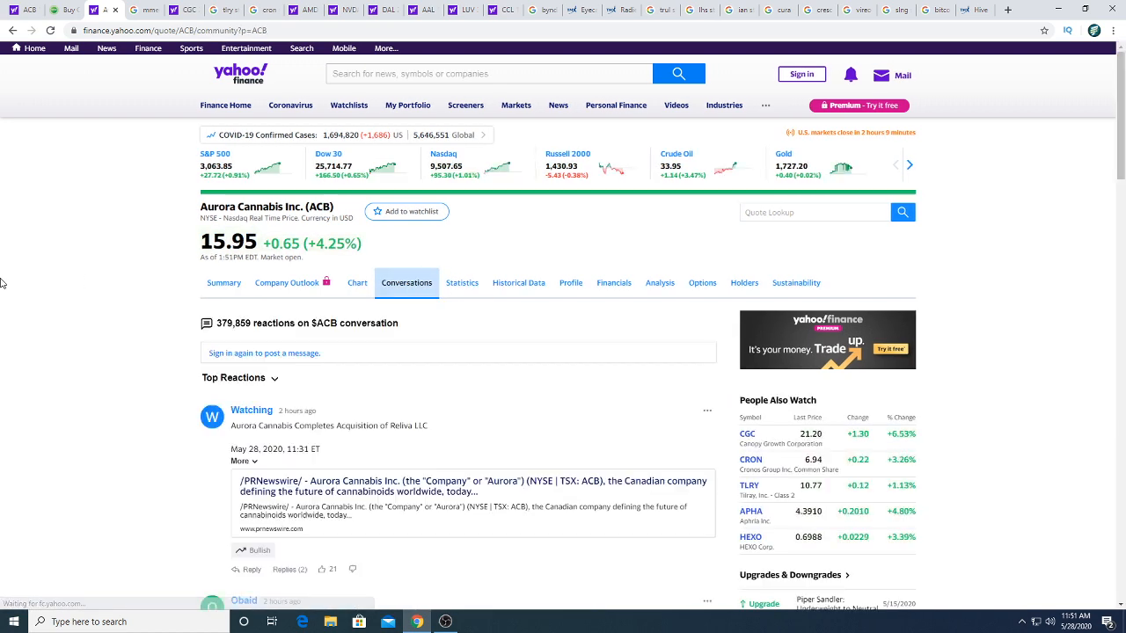
scroll(down, 3)
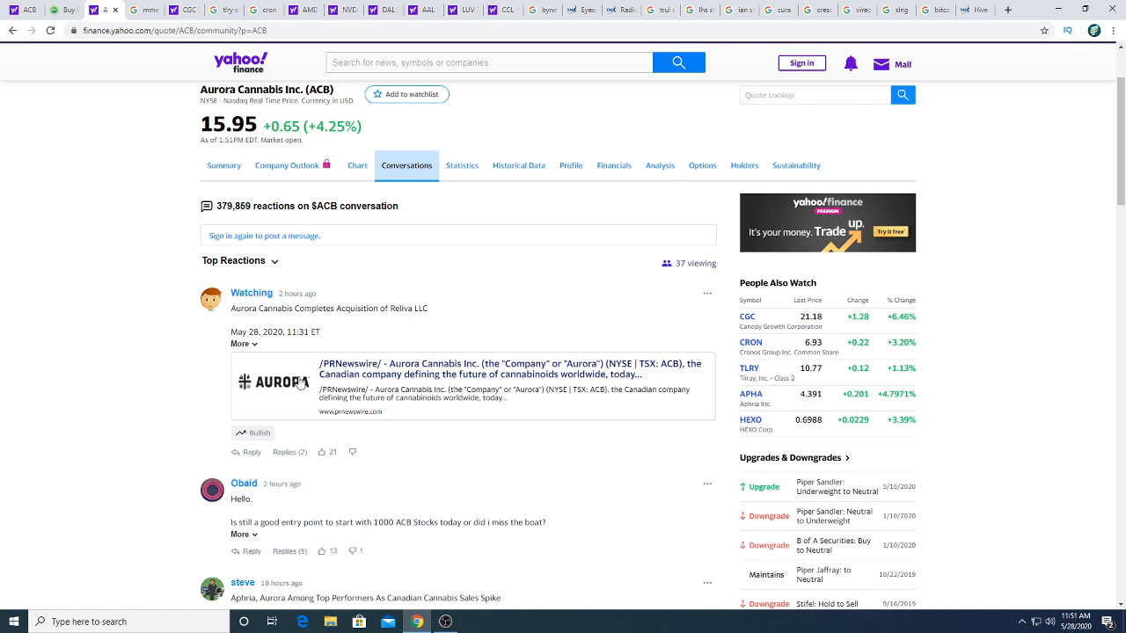
scroll(down, 3)
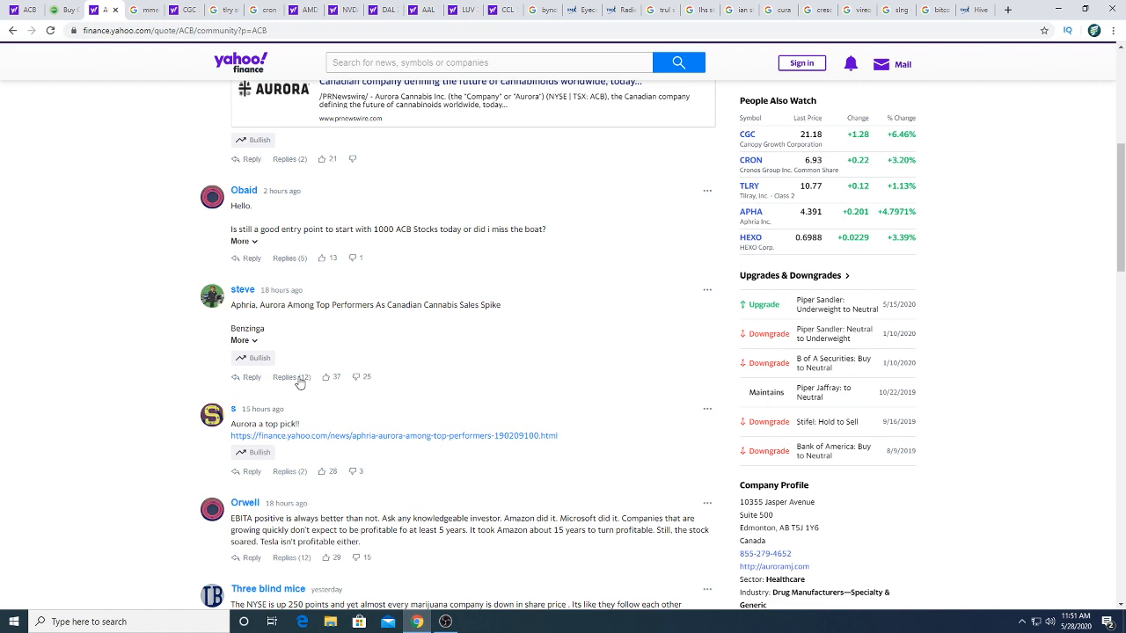
scroll(down, 3)
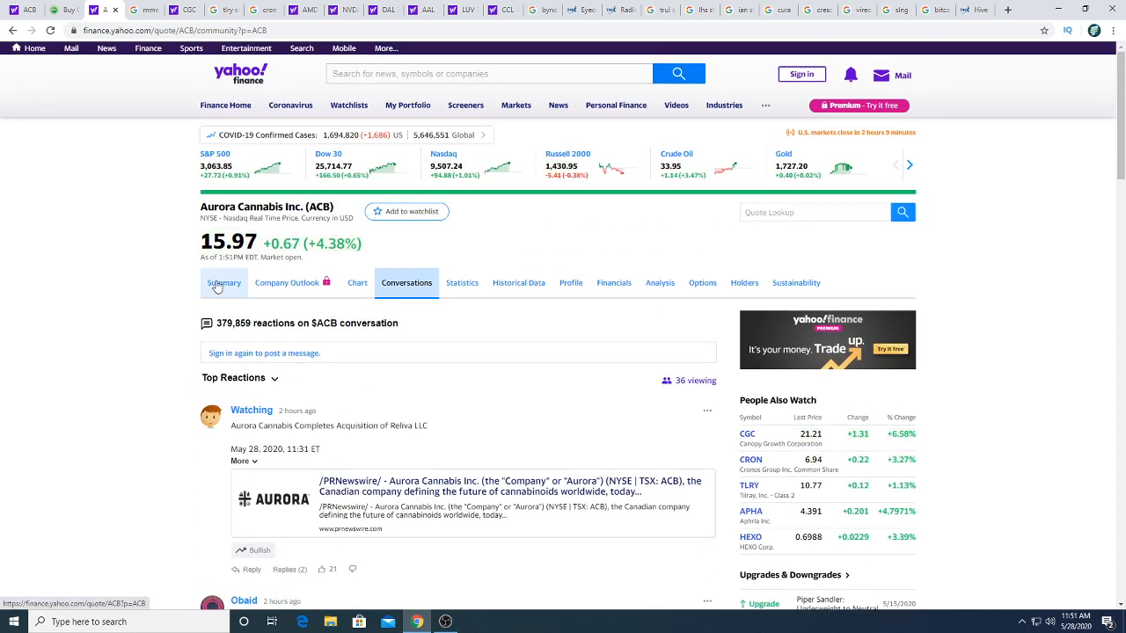
Step: Return to the ACB summary (15.96, up 4.32%) and bring up the OBS recording window
click(223, 281)
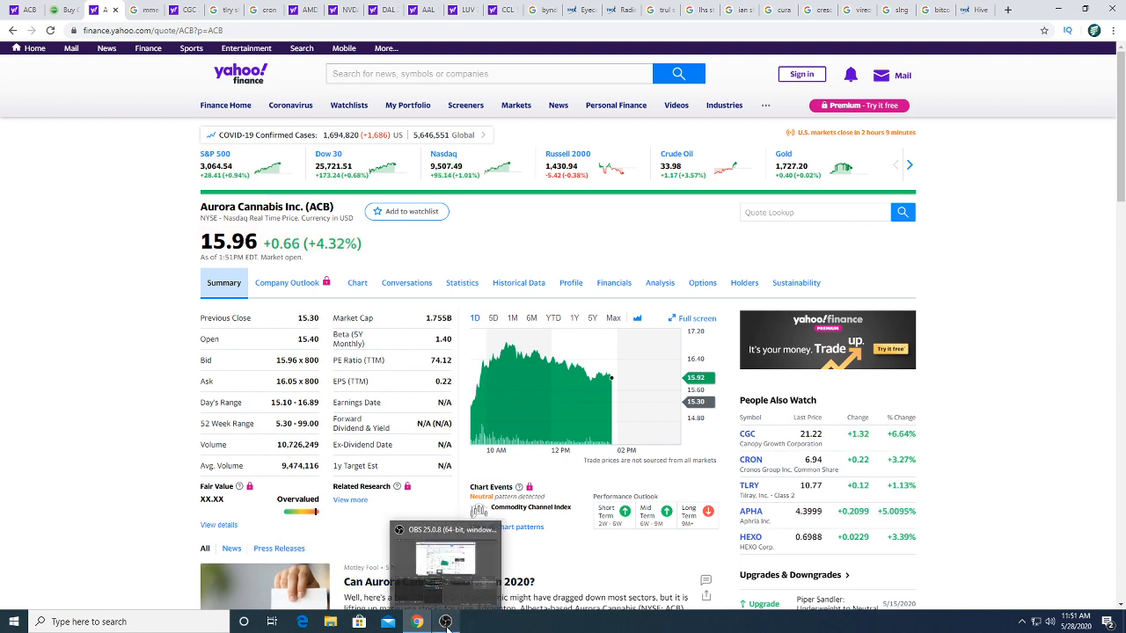
click(446, 623)
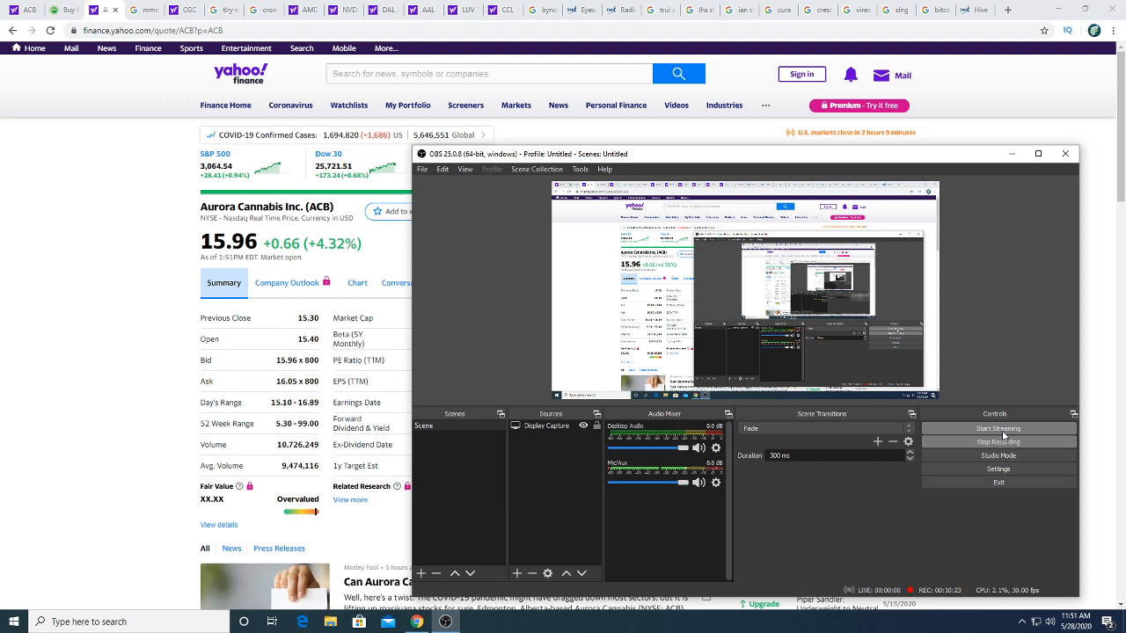